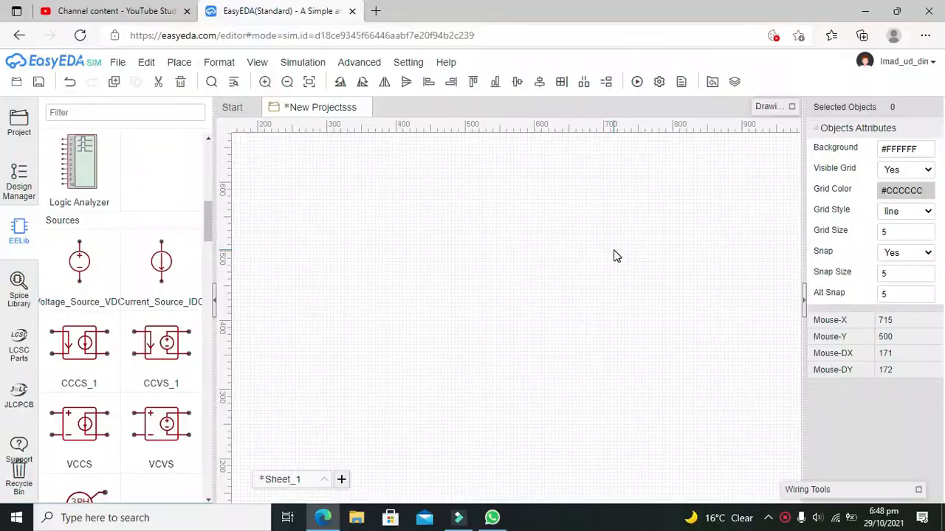
{"action": "mouse_move", "coordinate": [437, 227]}
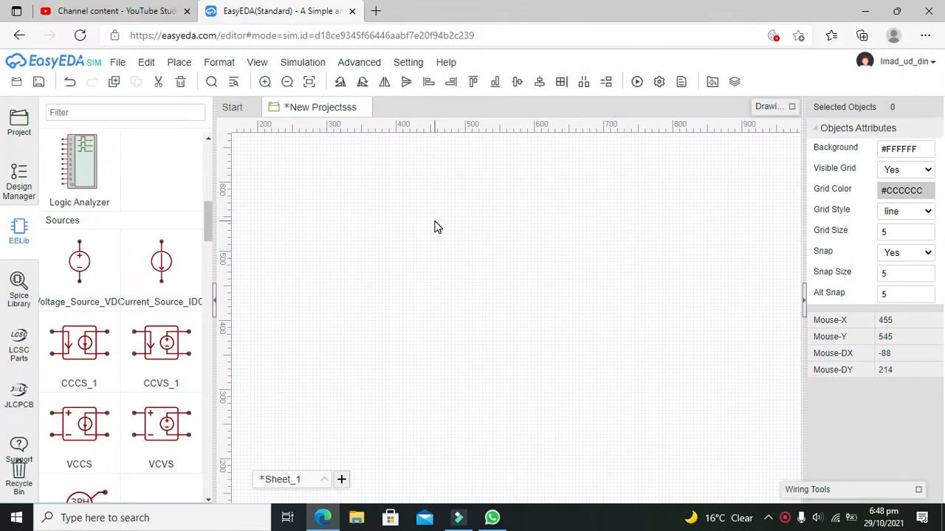
{"action": "mouse_move", "coordinate": [381, 240]}
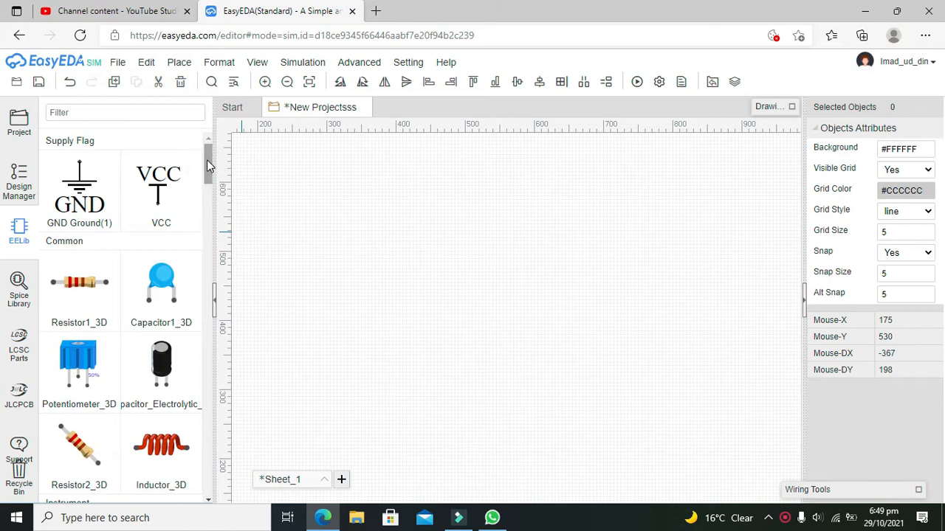
{"action": "mouse_move", "coordinate": [430, 186]}
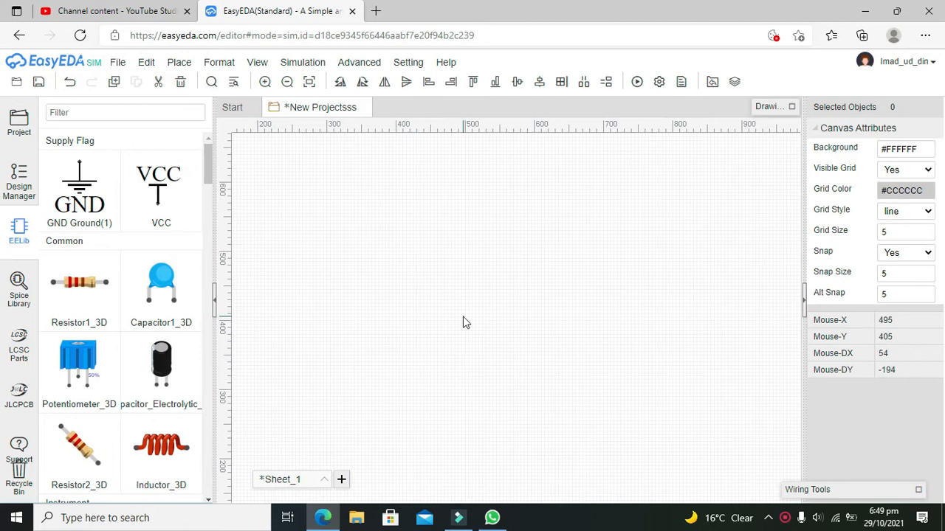
{"action": "mouse_move", "coordinate": [392, 298]}
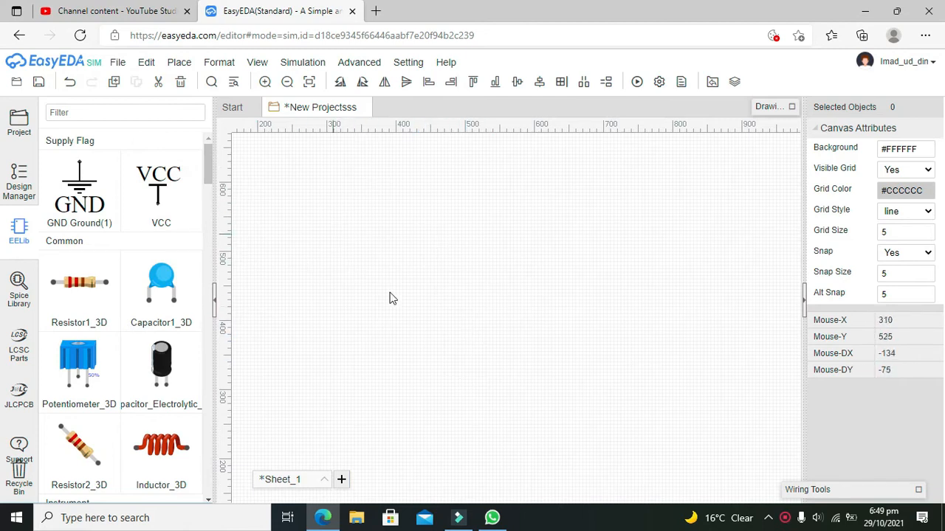
{"action": "mouse_move", "coordinate": [440, 277]}
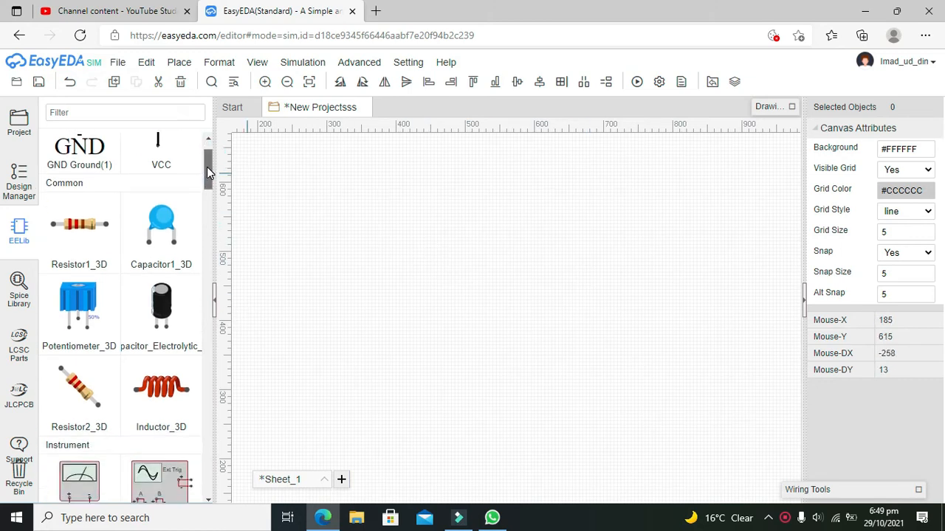
- Place DC voltage source V1 (1 V) on the sheet and zoom to 200% with V1 selected
{"action": "scroll", "scroll_direction": "down", "scroll_amount": 3}
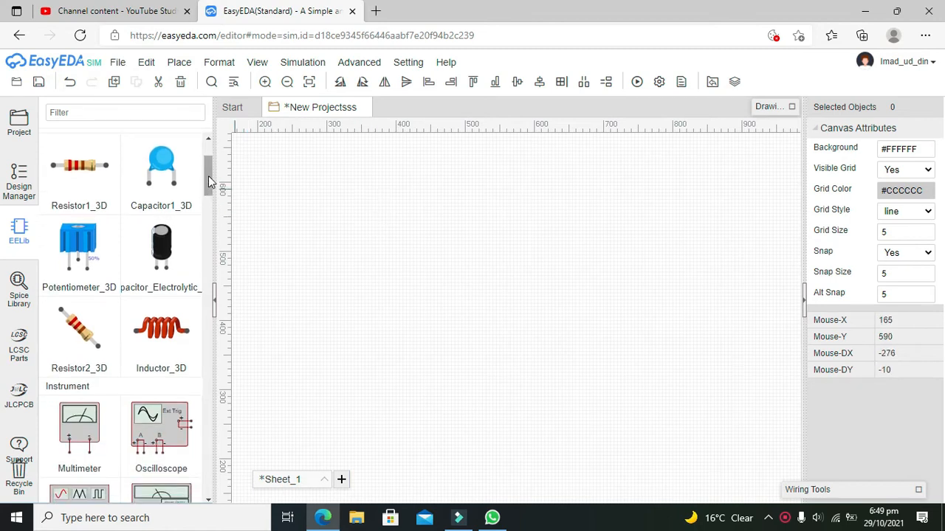
{"action": "scroll", "scroll_direction": "down", "scroll_amount": 3}
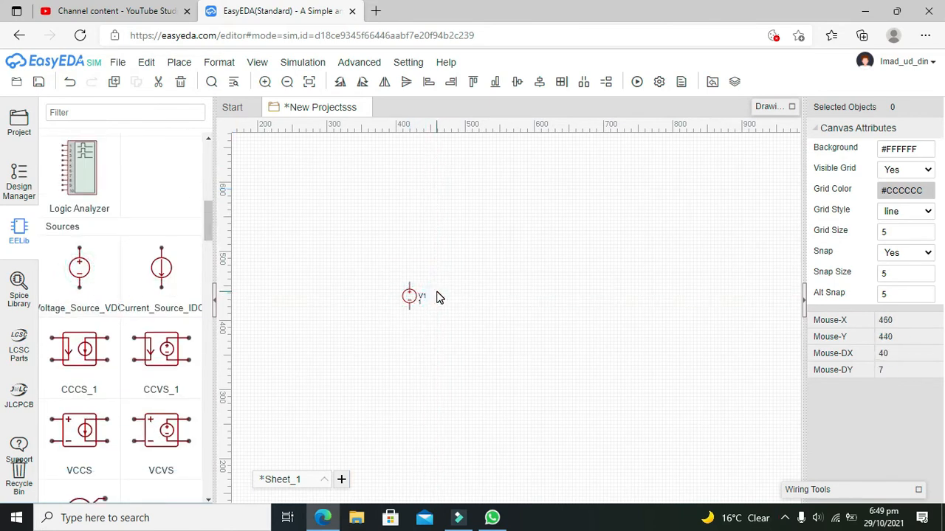
{"action": "left_click", "coordinate": [257, 62]}
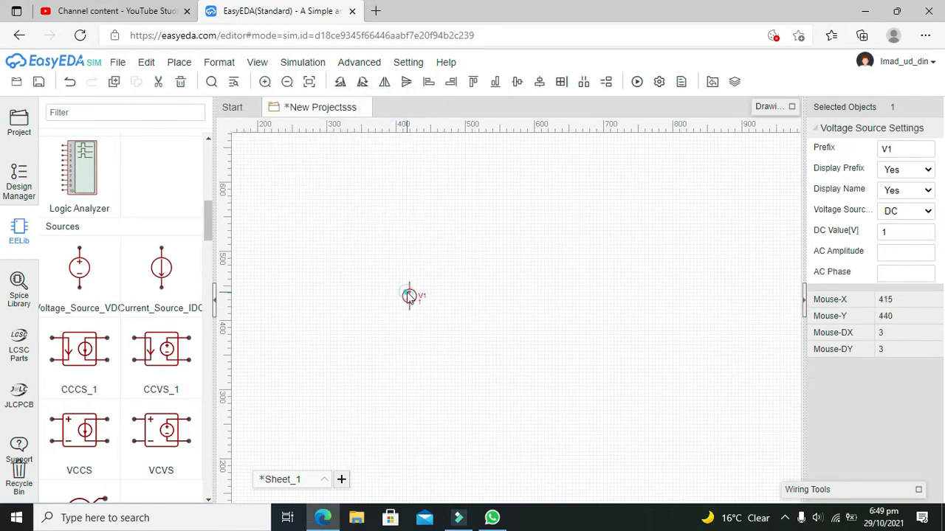
{"action": "left_click", "coordinate": [257, 62]}
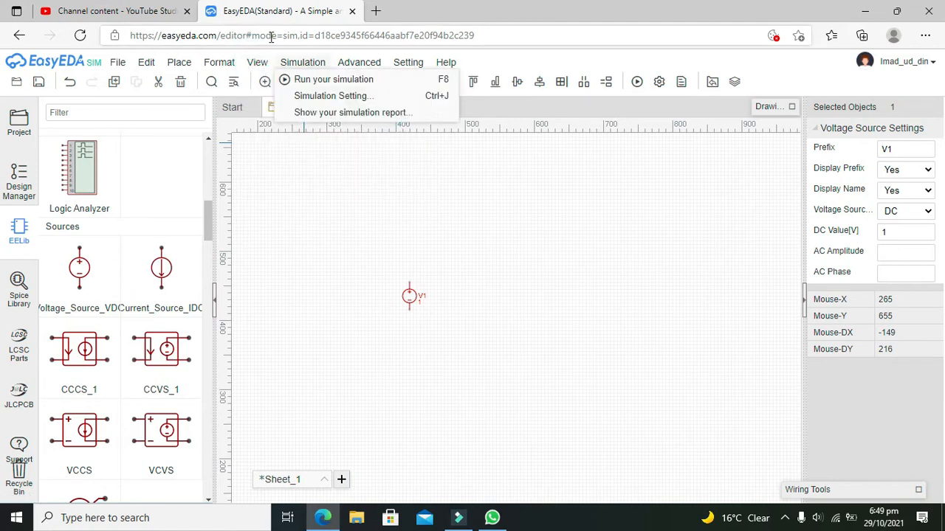
{"action": "left_click", "coordinate": [257, 62]}
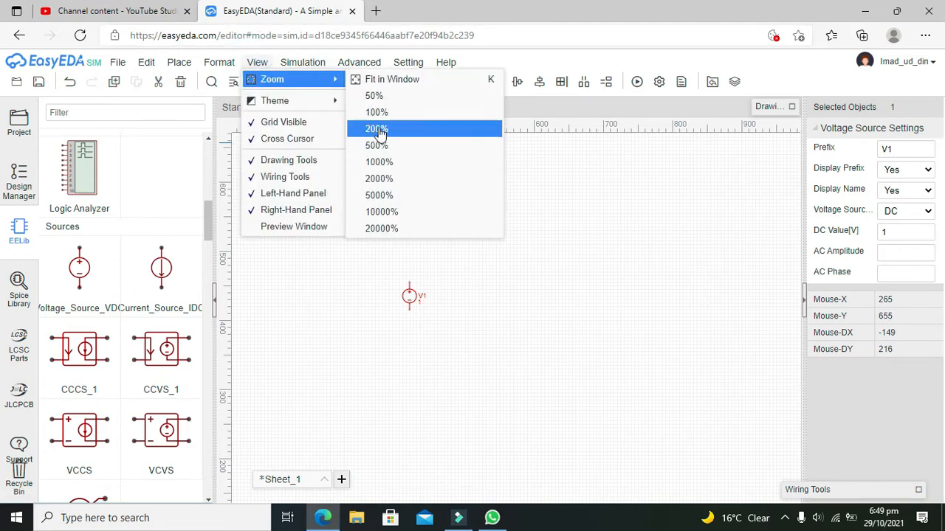
{"action": "left_click", "coordinate": [376, 130]}
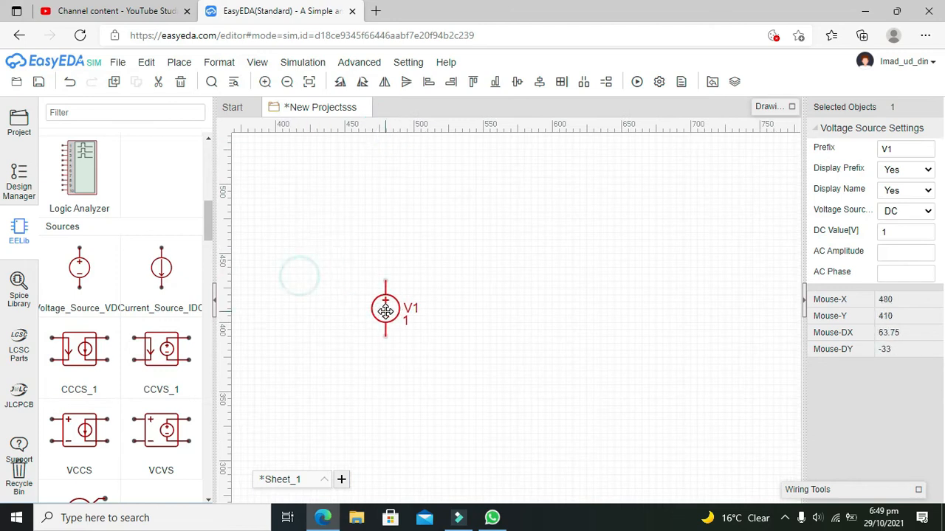
{"action": "left_click", "coordinate": [517, 406]}
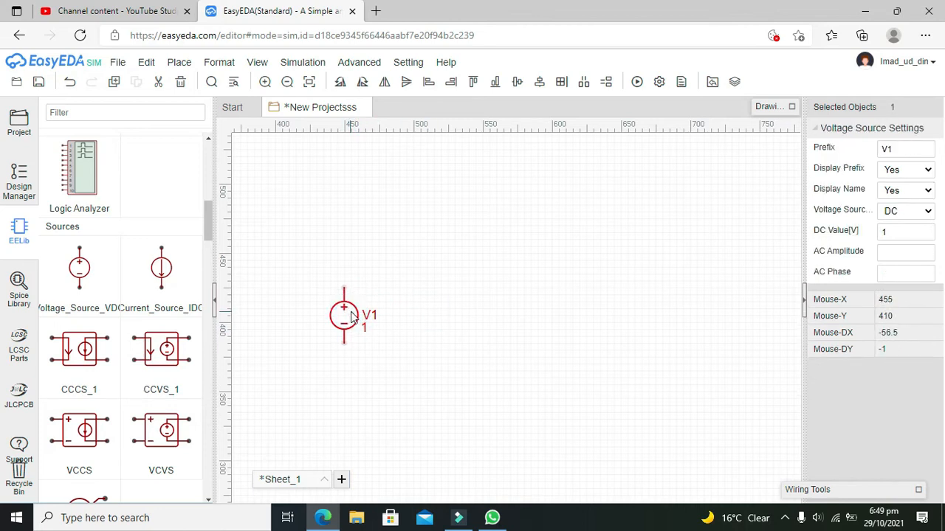
- Change V1 to a SINE source with 12 V amplitude at 50 Hz, 10 ms delay
{"action": "left_click", "coordinate": [927, 211]}
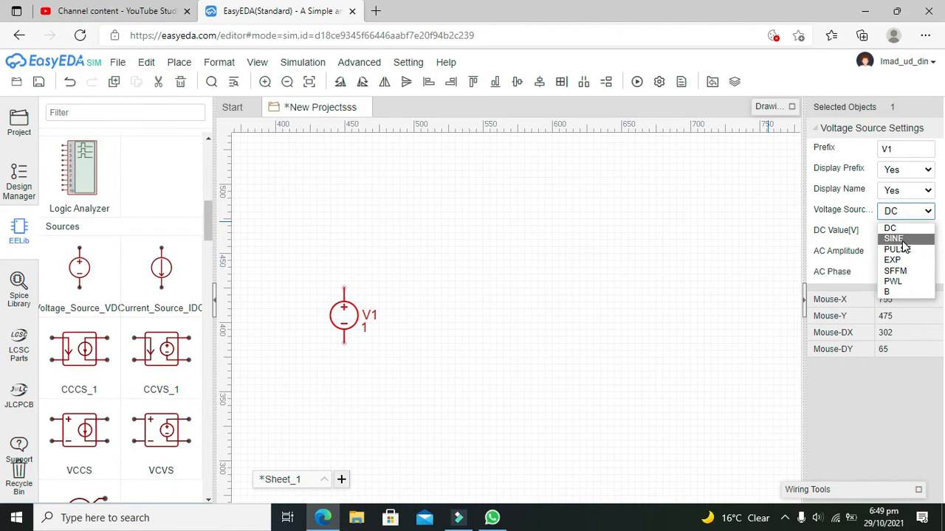
{"action": "left_click", "coordinate": [894, 238]}
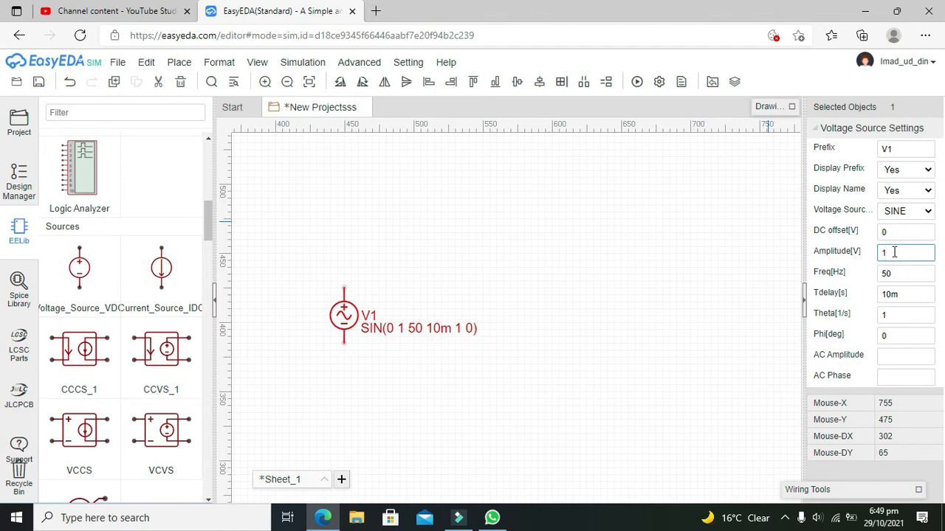
{"action": "type", "text": "2"}
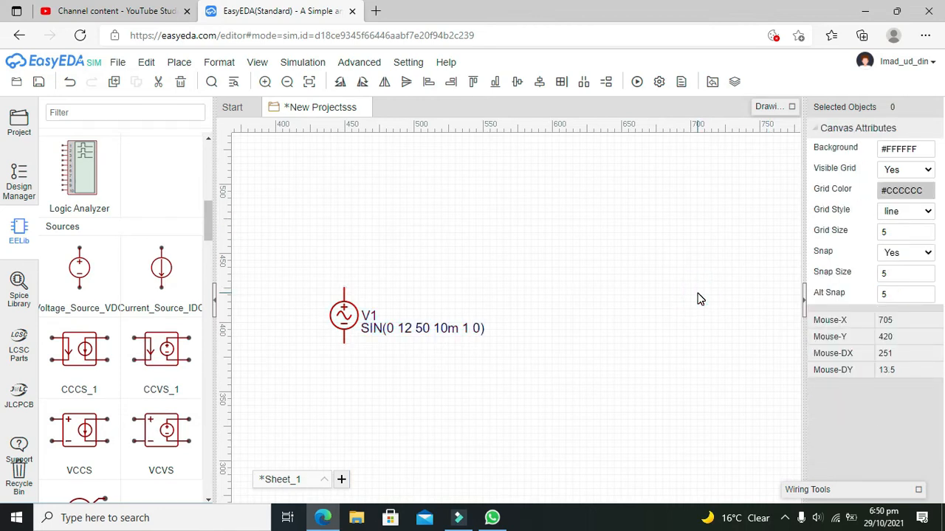
{"action": "left_click", "coordinate": [343, 316]}
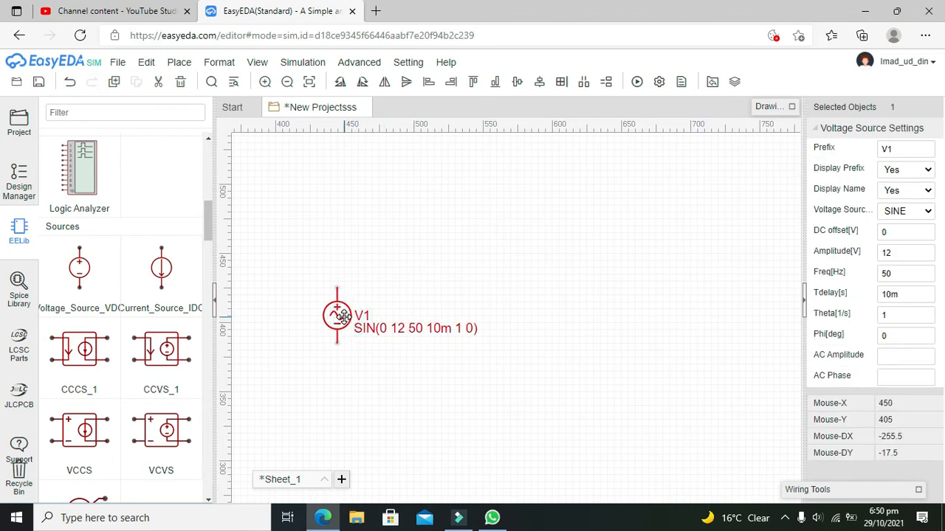
{"action": "mouse_move", "coordinate": [493, 295]}
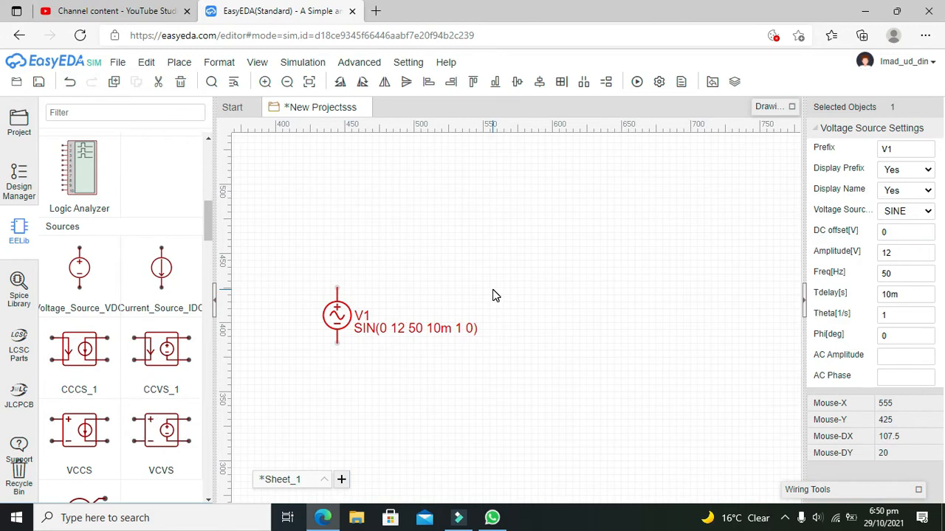
{"action": "left_click", "coordinate": [313, 372]}
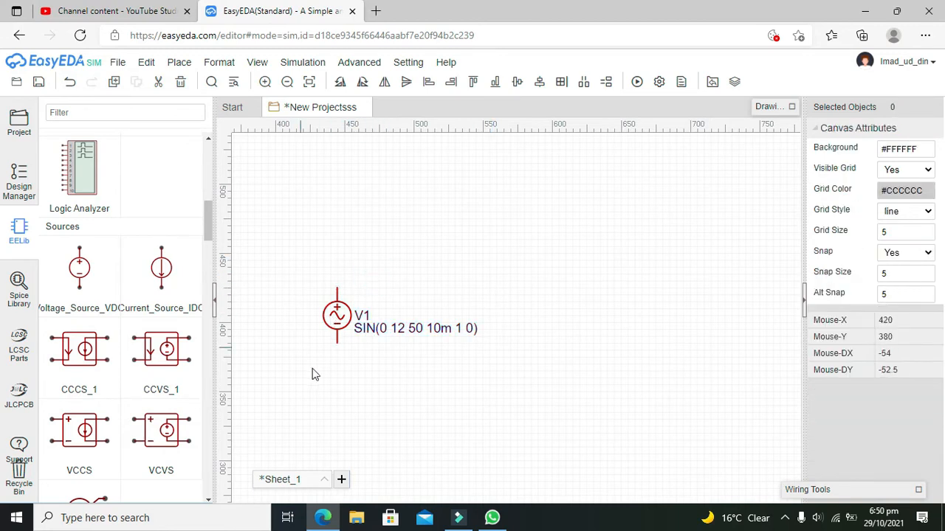
{"action": "mouse_move", "coordinate": [310, 313]}
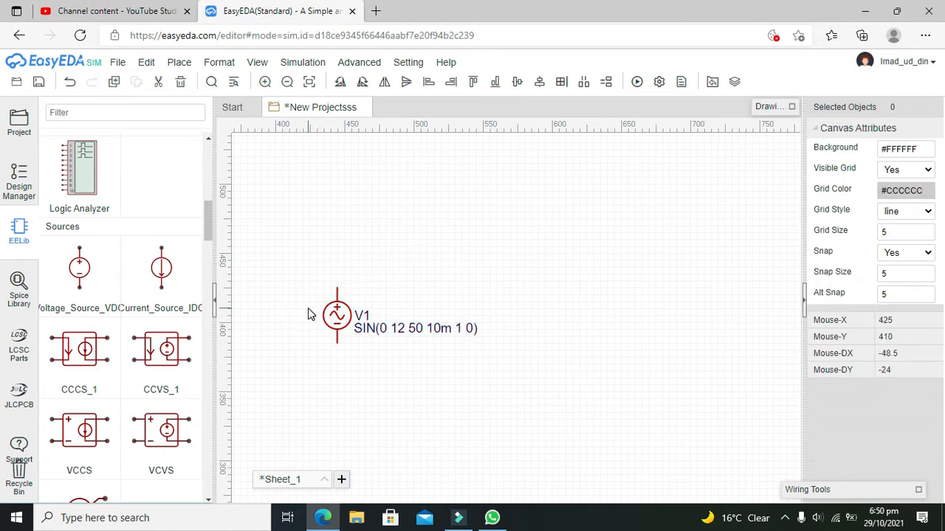
{"action": "scroll", "scroll_direction": "up", "scroll_amount": 3}
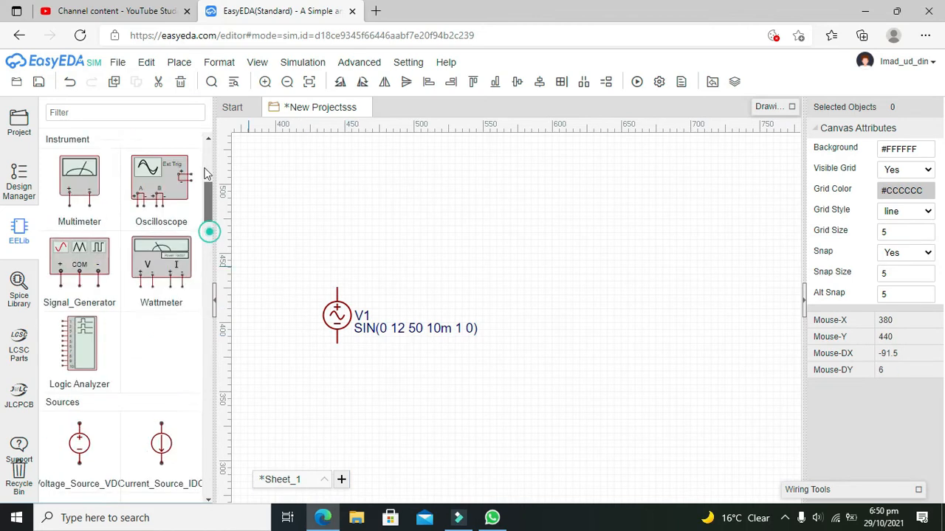
{"action": "scroll", "scroll_direction": "up", "scroll_amount": 3}
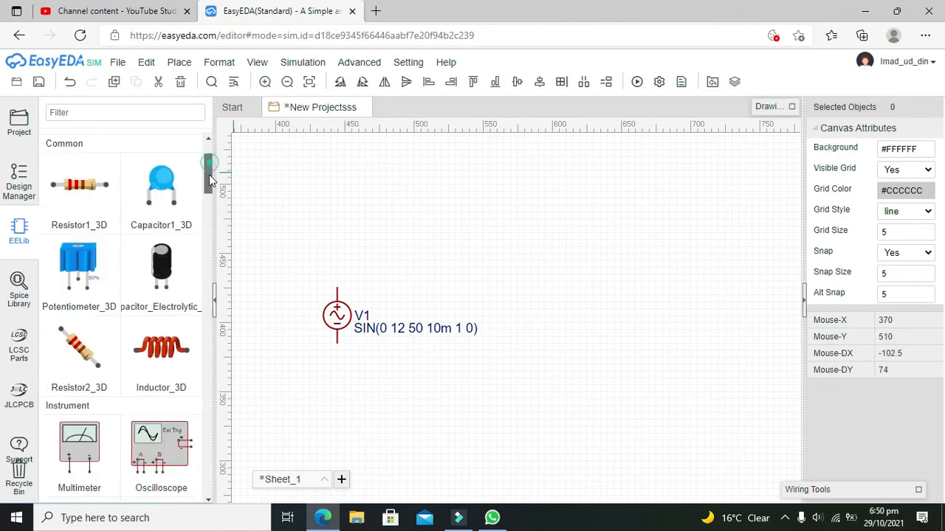
{"action": "scroll", "scroll_direction": "down", "scroll_amount": 3}
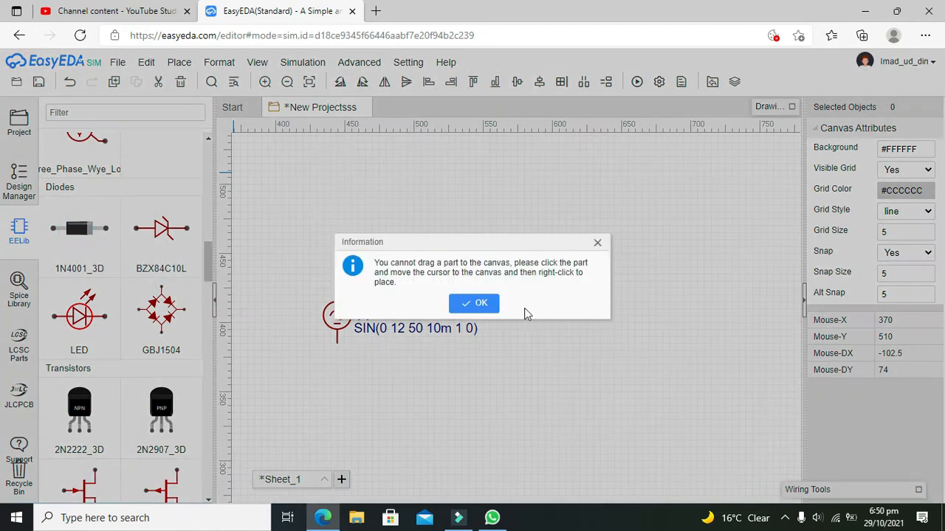
- Place 1N4001 diode D1 above-right of V1 and wire V1's top terminal to D1's left end
{"action": "left_click", "coordinate": [474, 305]}
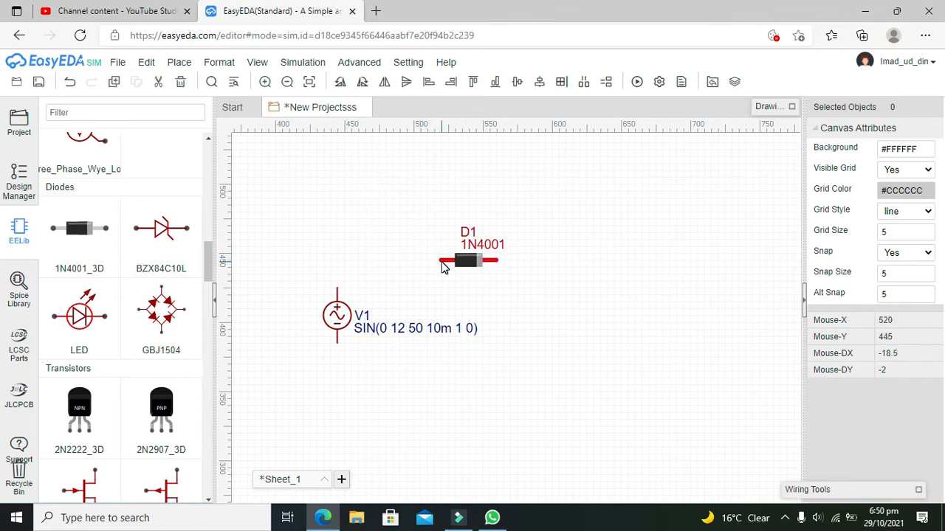
{"action": "left_click", "coordinate": [437, 260]}
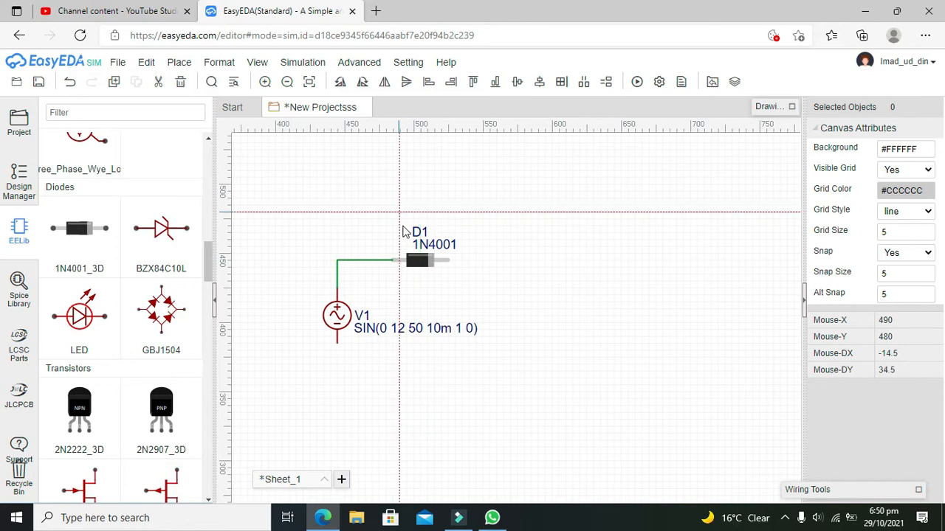
{"action": "left_click", "coordinate": [421, 259]}
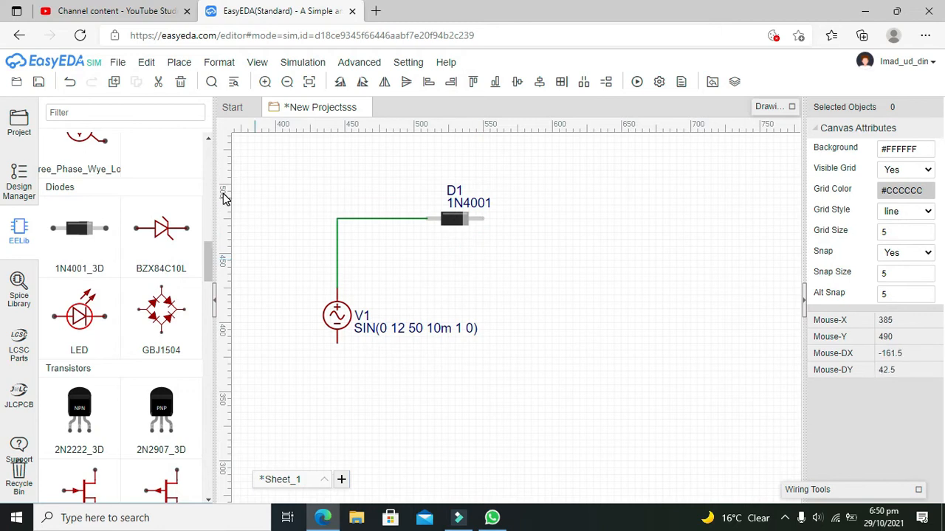
{"action": "mouse_move", "coordinate": [246, 237]}
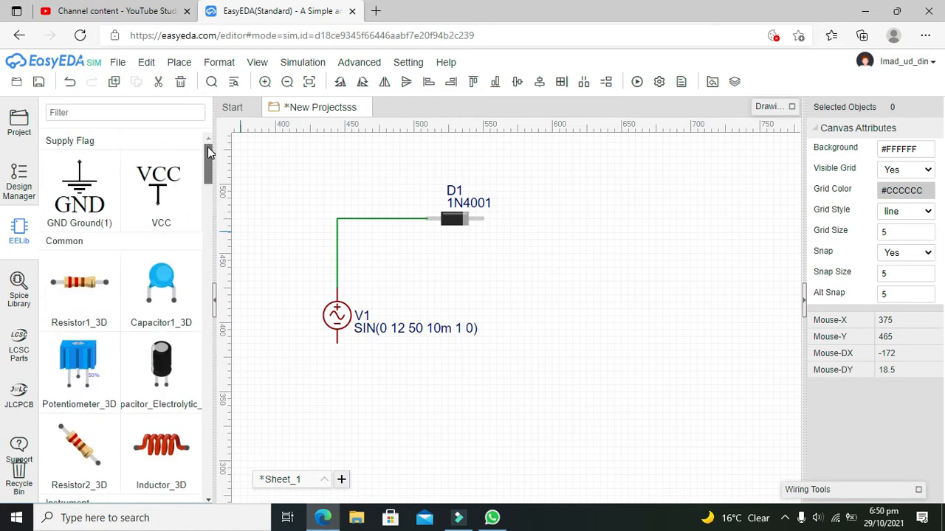
- Drop an Oscilloscope instrument onto the canvas to the right of D1
{"action": "scroll", "scroll_direction": "down", "scroll_amount": 3}
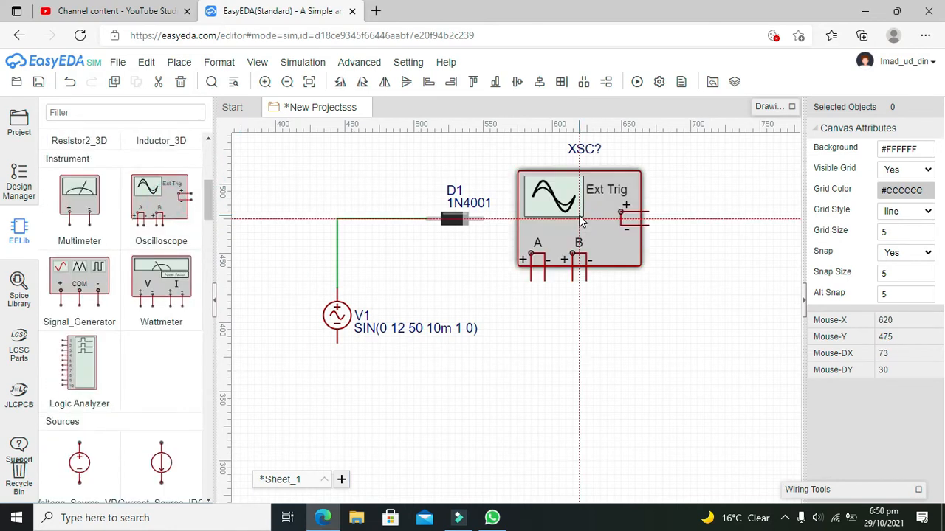
{"action": "left_click_drag", "start_coordinate": [576, 214], "coordinate": [693, 204]}
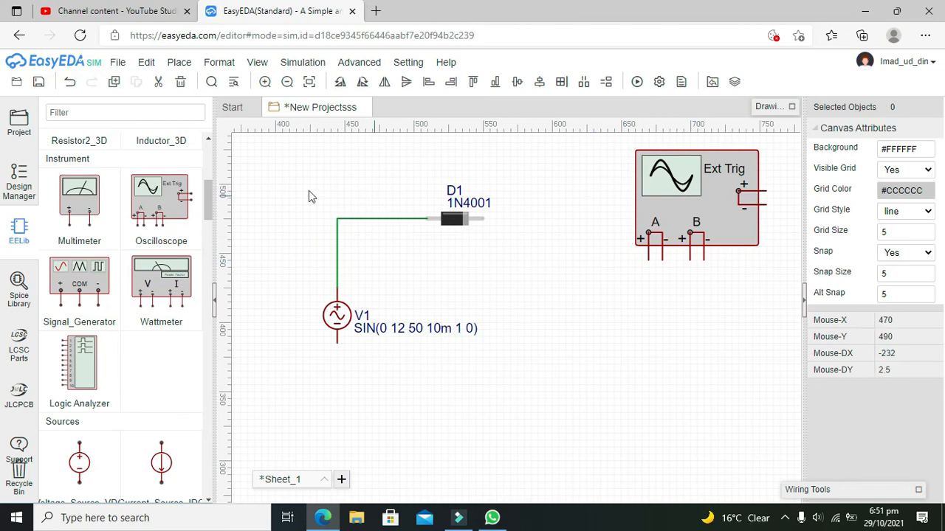
{"action": "scroll", "scroll_direction": "up", "scroll_amount": 3}
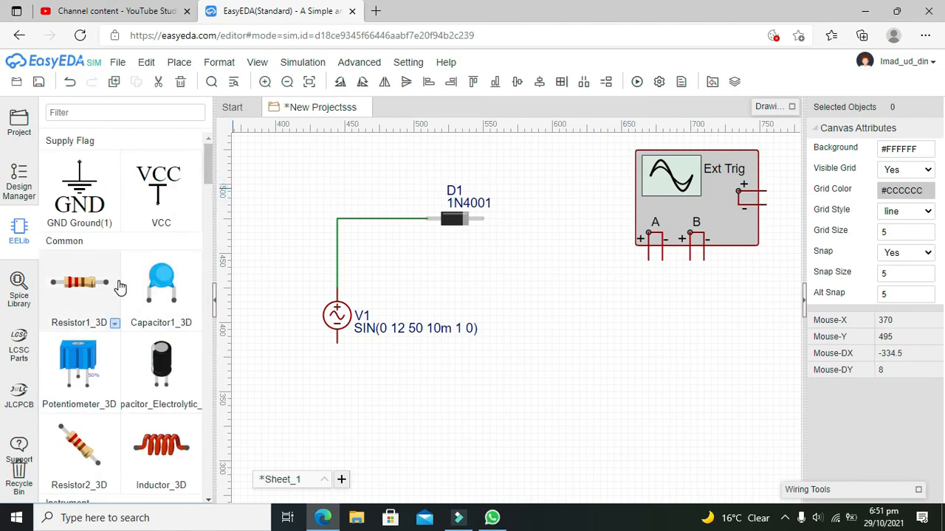
- Place 1K resistor R1 right of D1 and start wiring the diode to it
{"action": "left_click", "coordinate": [552, 219]}
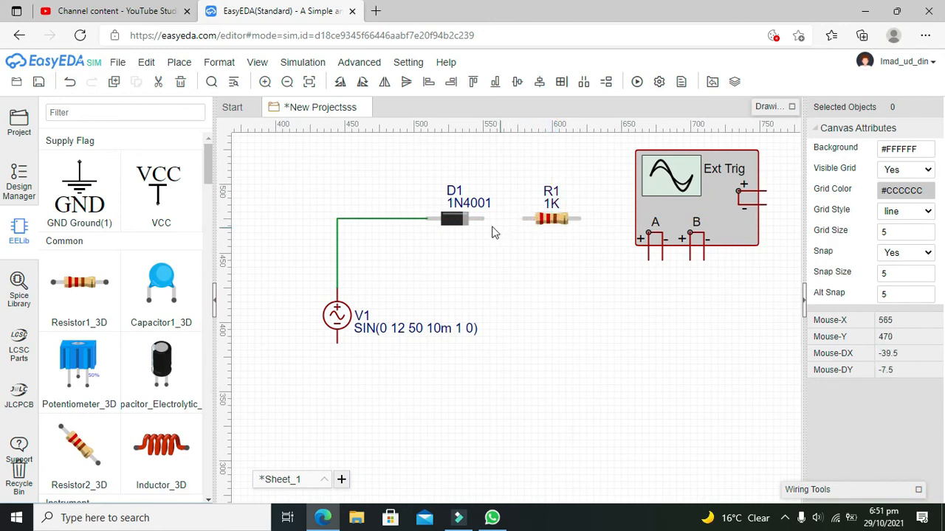
{"action": "left_click", "coordinate": [454, 219]}
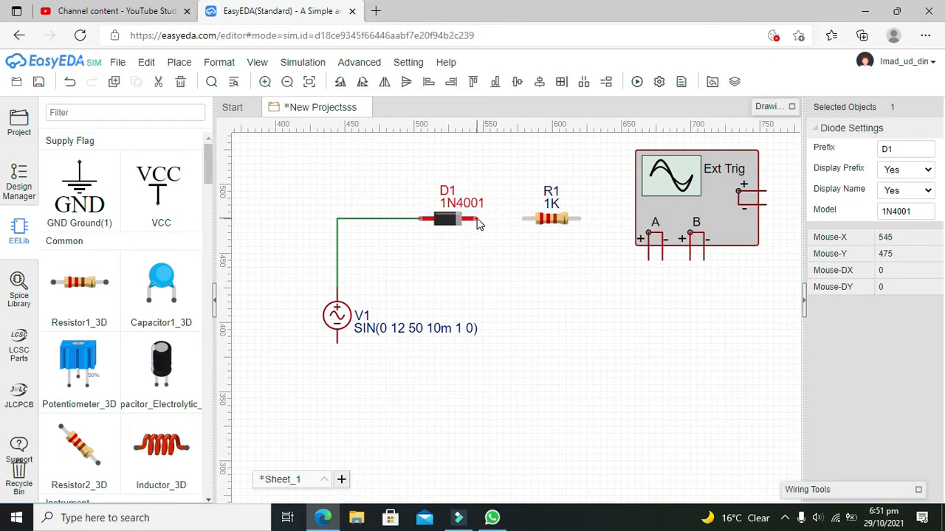
{"action": "mouse_move", "coordinate": [526, 224]}
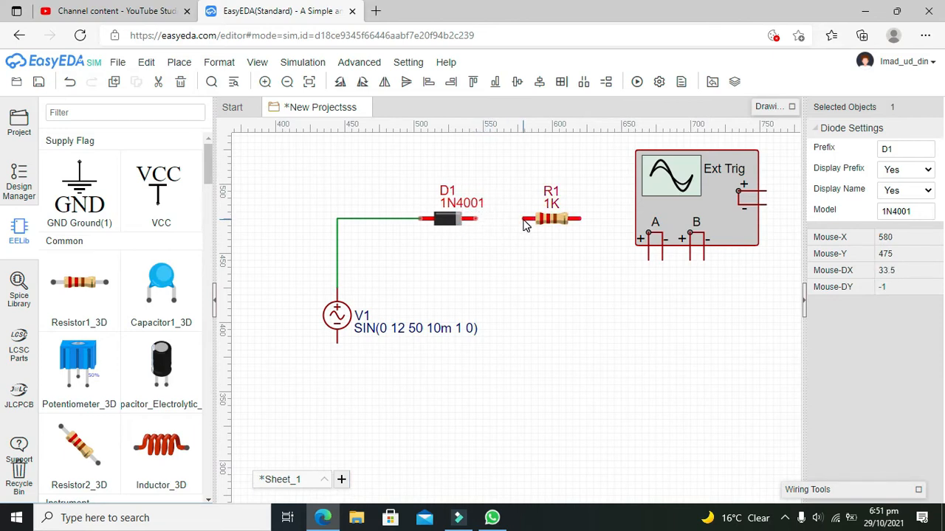
{"action": "left_click", "coordinate": [522, 220]}
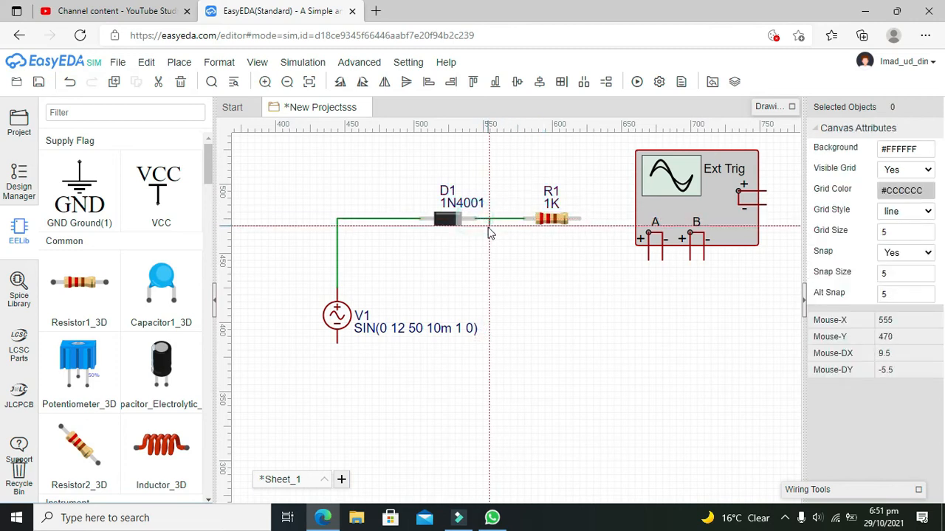
{"action": "mouse_move", "coordinate": [583, 224]}
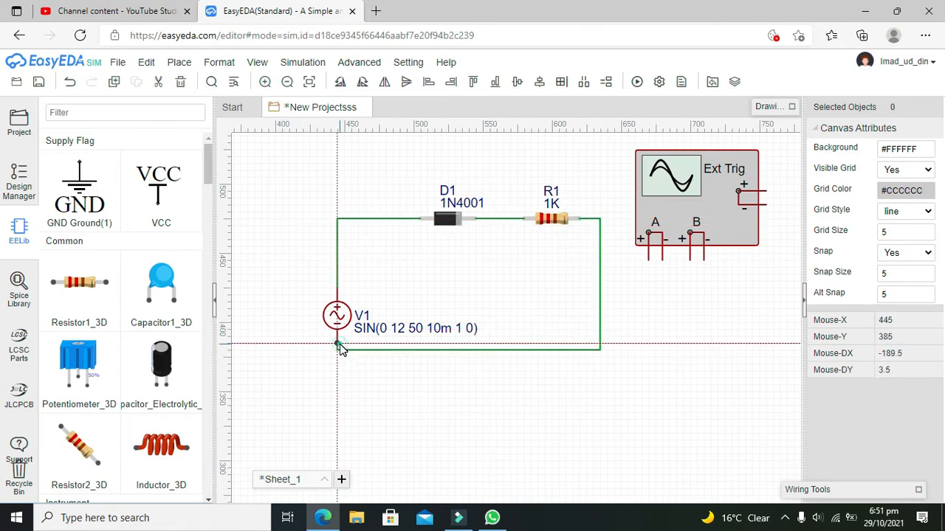
{"action": "mouse_move", "coordinate": [516, 262]}
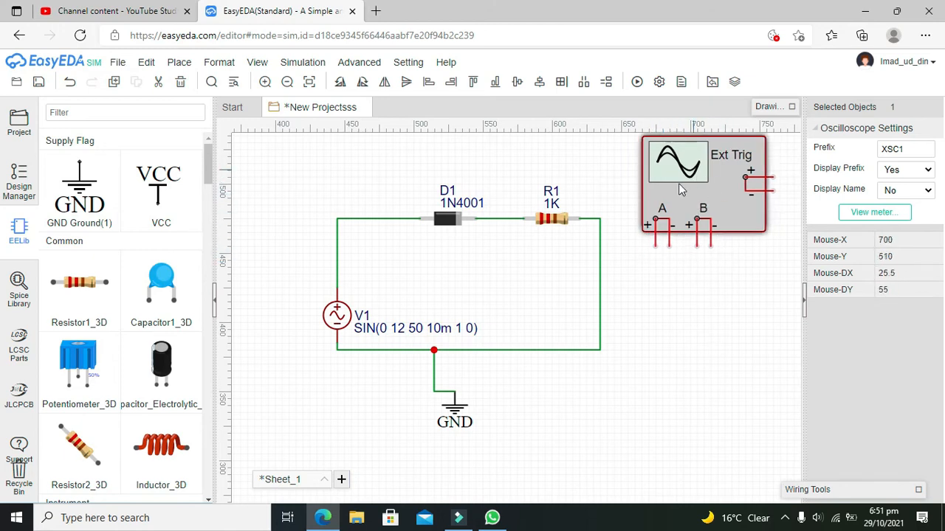
{"action": "mouse_move", "coordinate": [702, 214]}
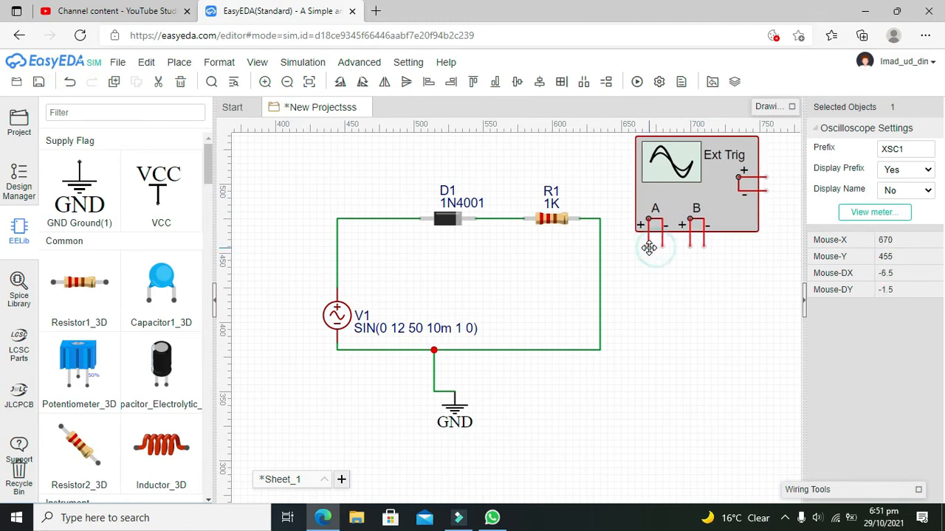
{"action": "mouse_move", "coordinate": [653, 252]}
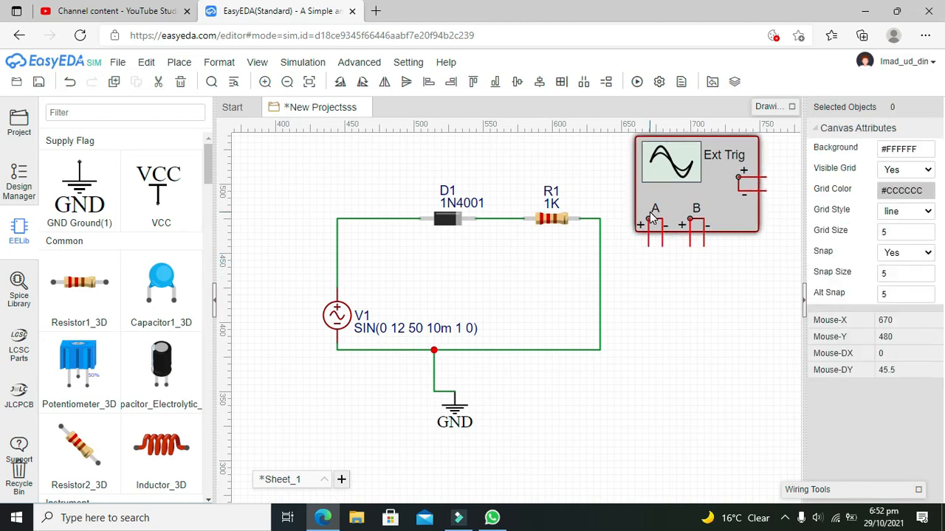
{"action": "left_click", "coordinate": [667, 185]}
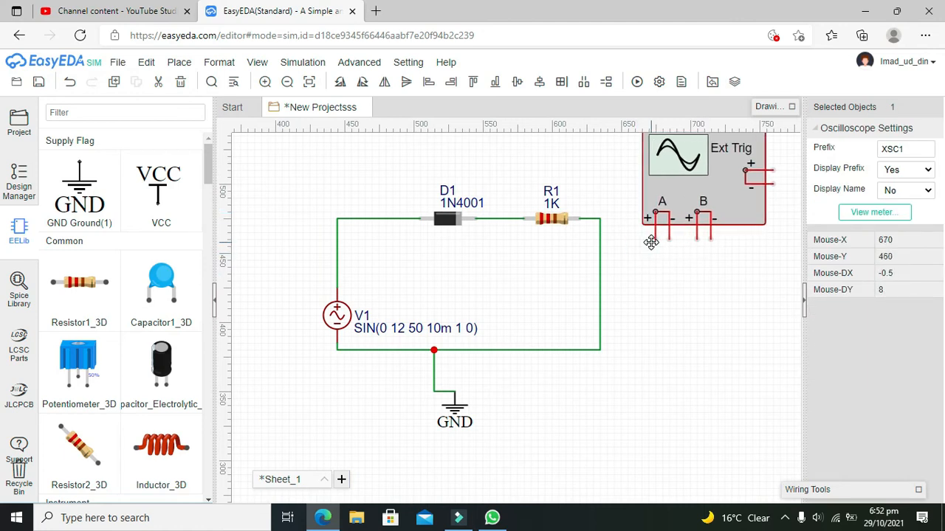
{"action": "left_click", "coordinate": [499, 219]}
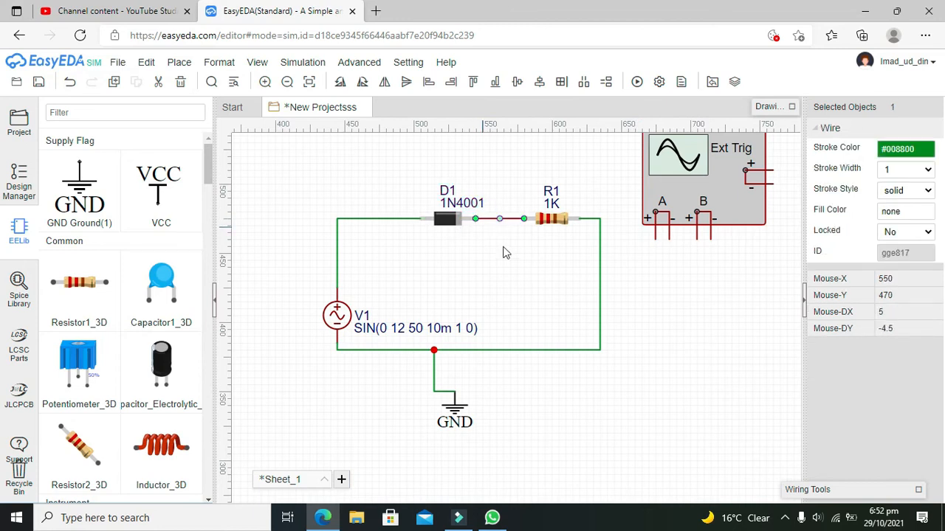
{"action": "left_click", "coordinate": [257, 62]}
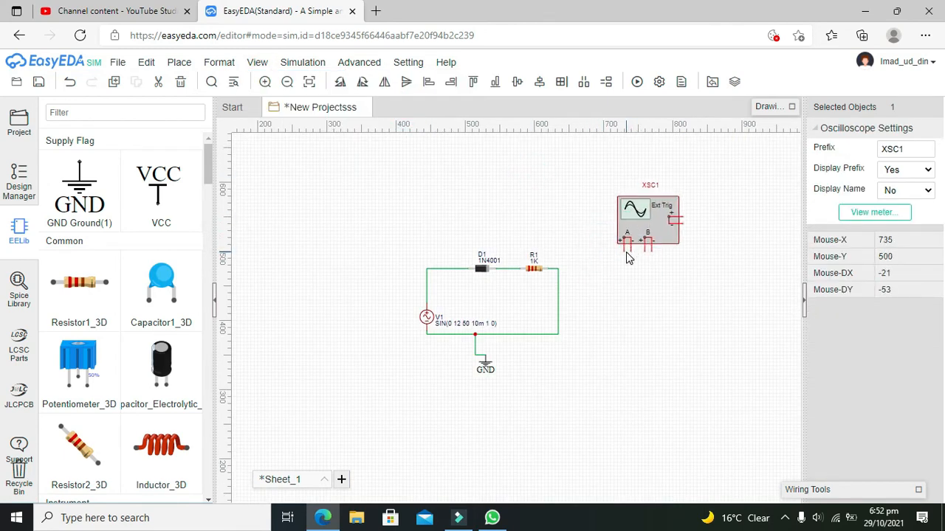
{"action": "mouse_move", "coordinate": [626, 258]}
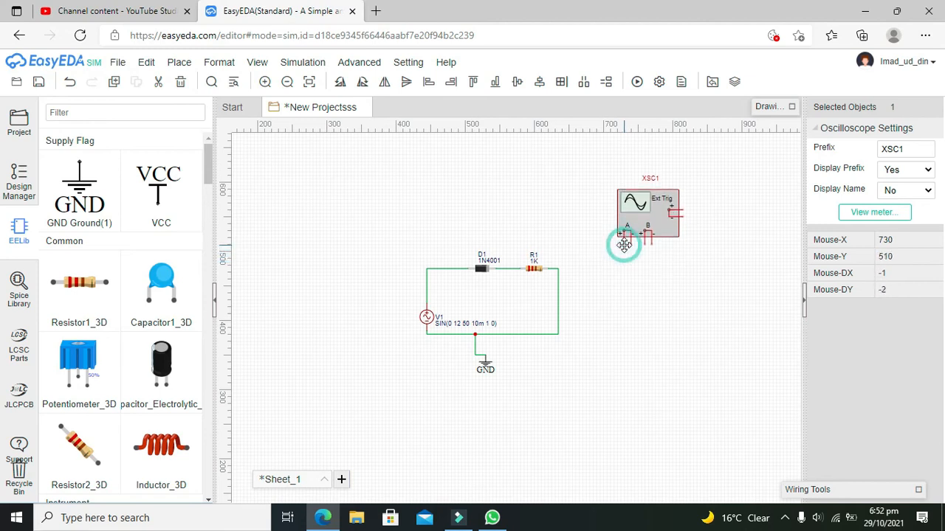
{"action": "left_click", "coordinate": [624, 245]}
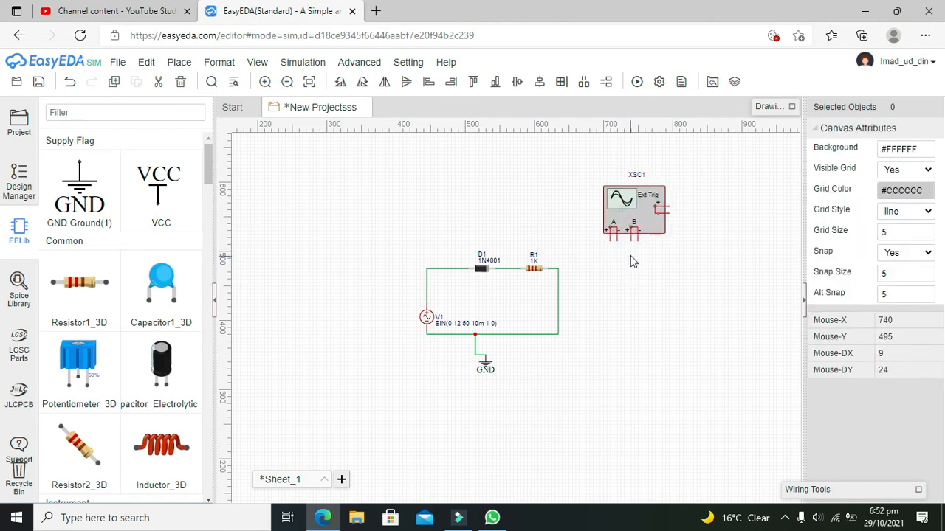
- Begin a wire from oscilloscope XSC1's channel A input toward the source node
{"action": "left_click", "coordinate": [629, 242]}
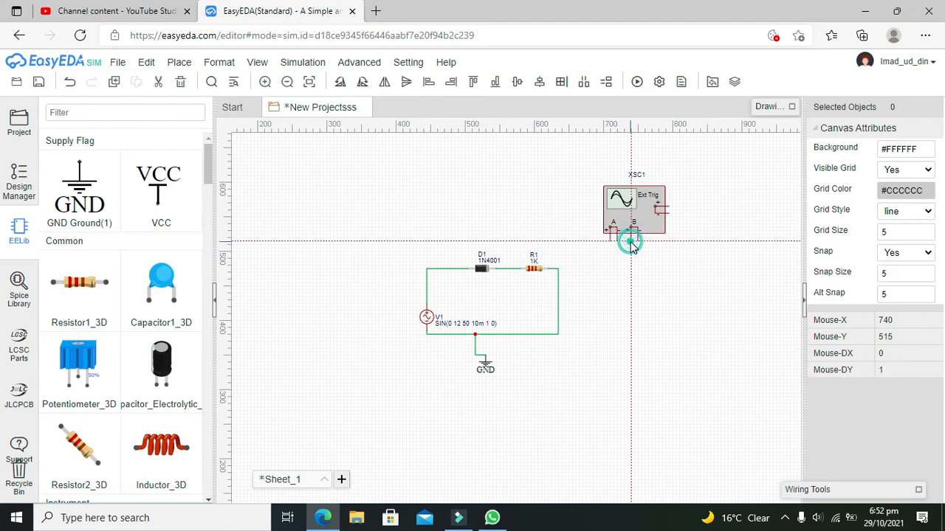
{"action": "mouse_move", "coordinate": [604, 267]}
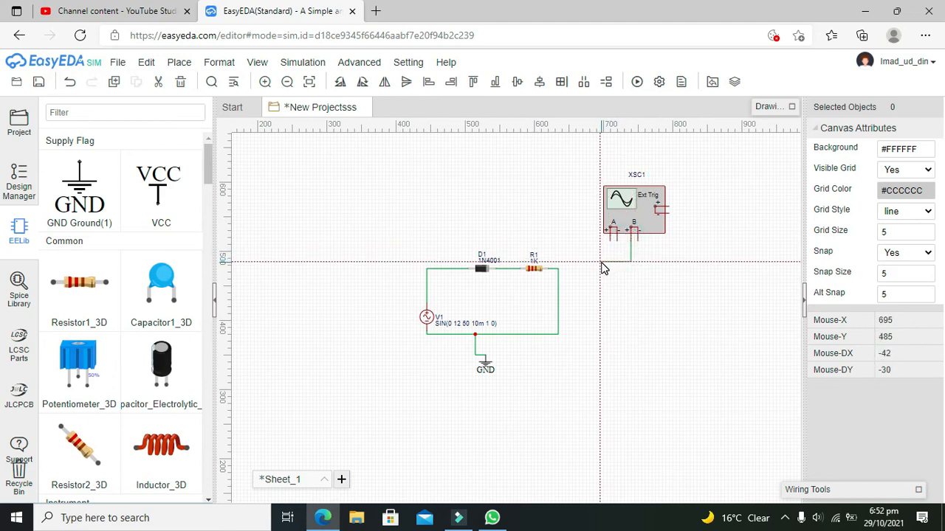
{"action": "mouse_move", "coordinate": [524, 254]}
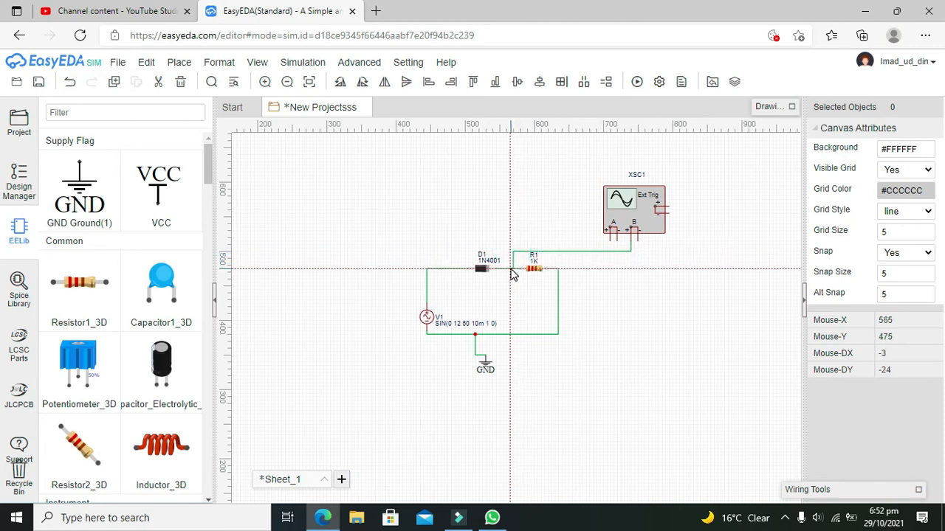
{"action": "mouse_move", "coordinate": [638, 245]}
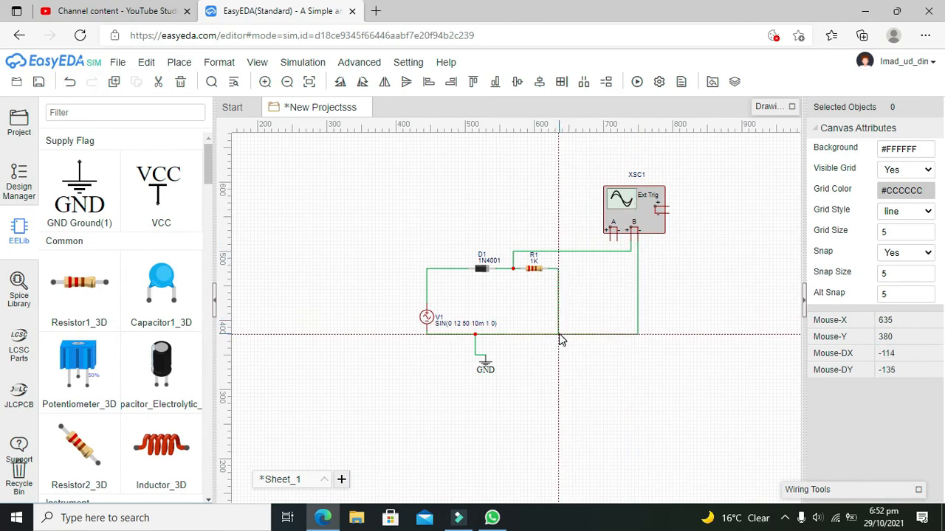
{"action": "mouse_move", "coordinate": [619, 245]}
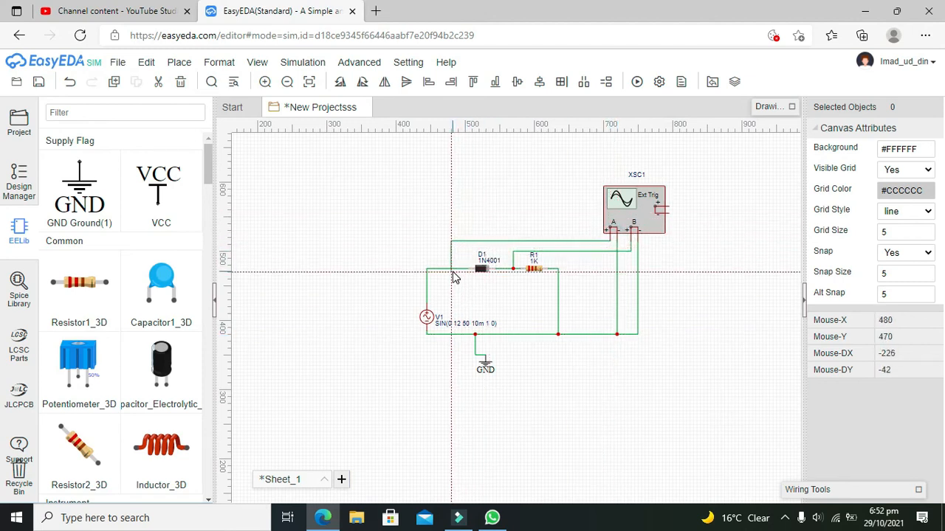
{"action": "mouse_move", "coordinate": [476, 191]}
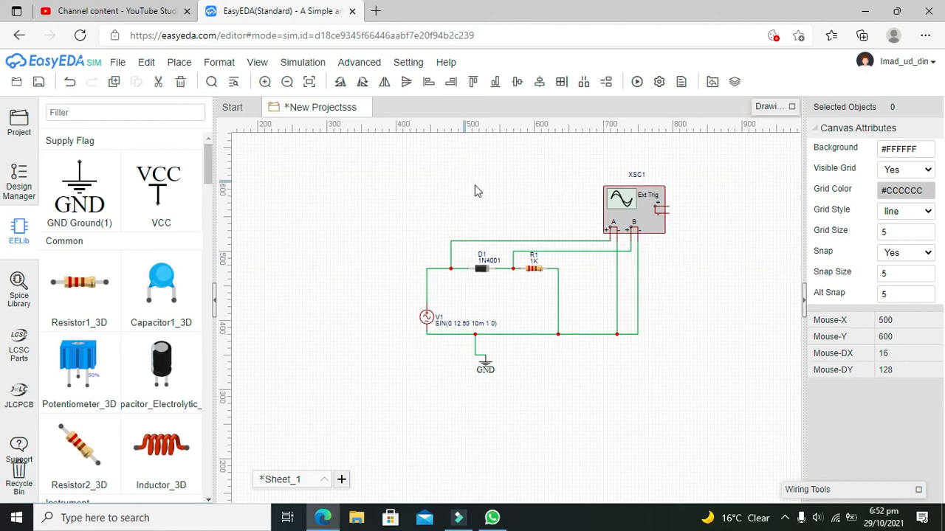
{"action": "mouse_move", "coordinate": [617, 229]}
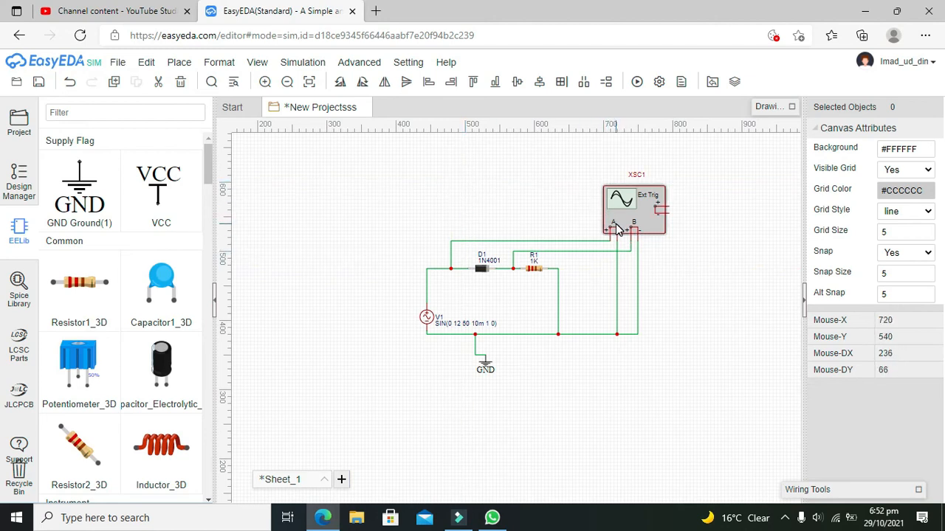
{"action": "mouse_move", "coordinate": [467, 235]}
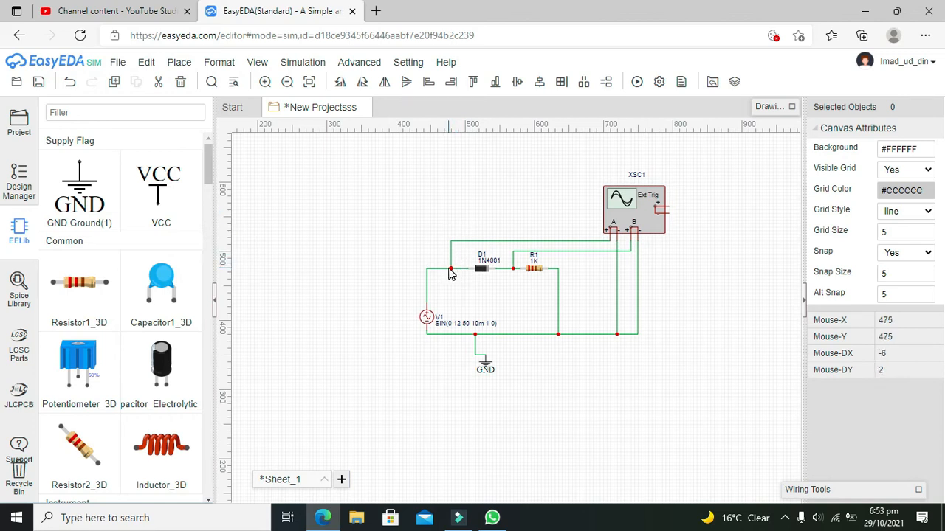
{"action": "mouse_move", "coordinate": [531, 267]}
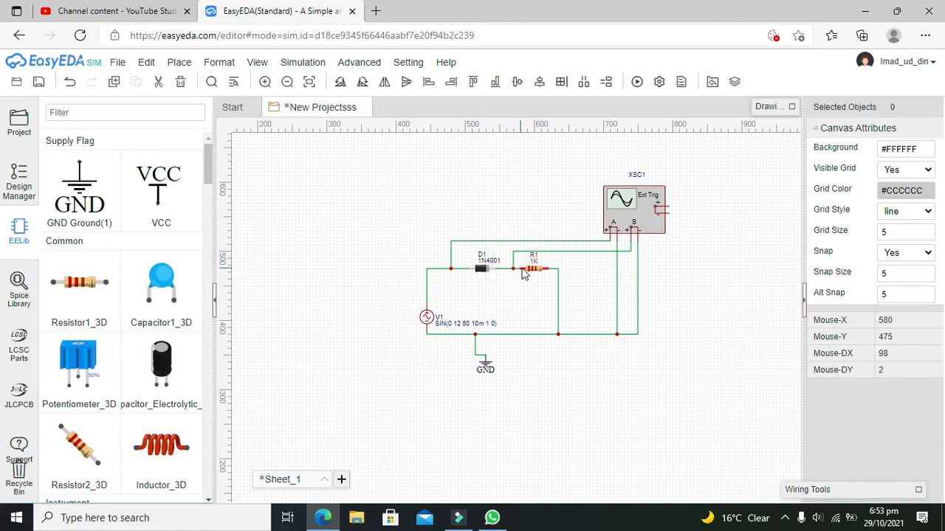
{"action": "mouse_move", "coordinate": [539, 271]}
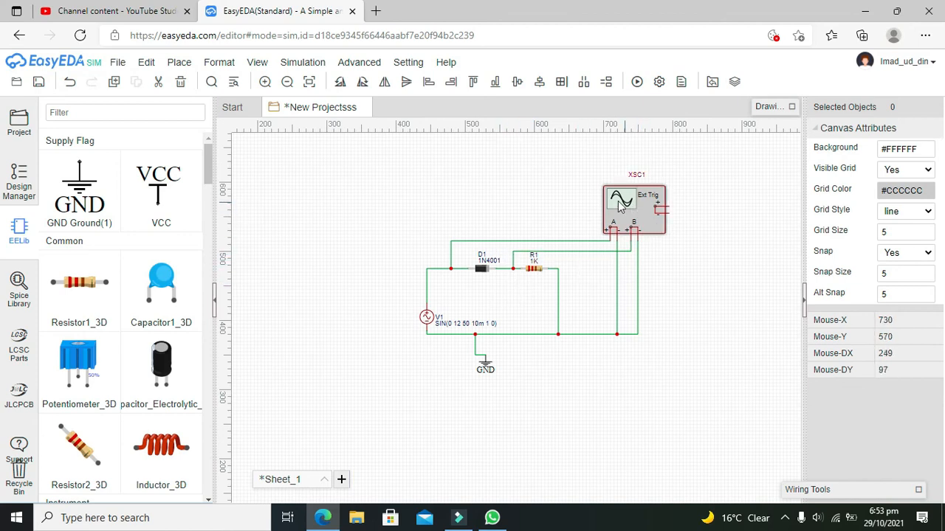
{"action": "mouse_move", "coordinate": [821, 192]}
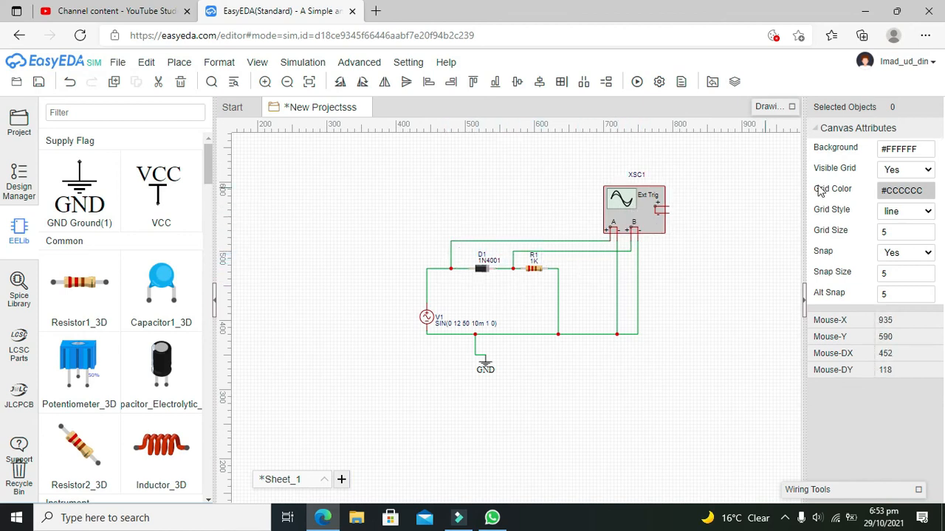
- Save the rectifier project via File > Save
{"action": "left_click", "coordinate": [179, 62]}
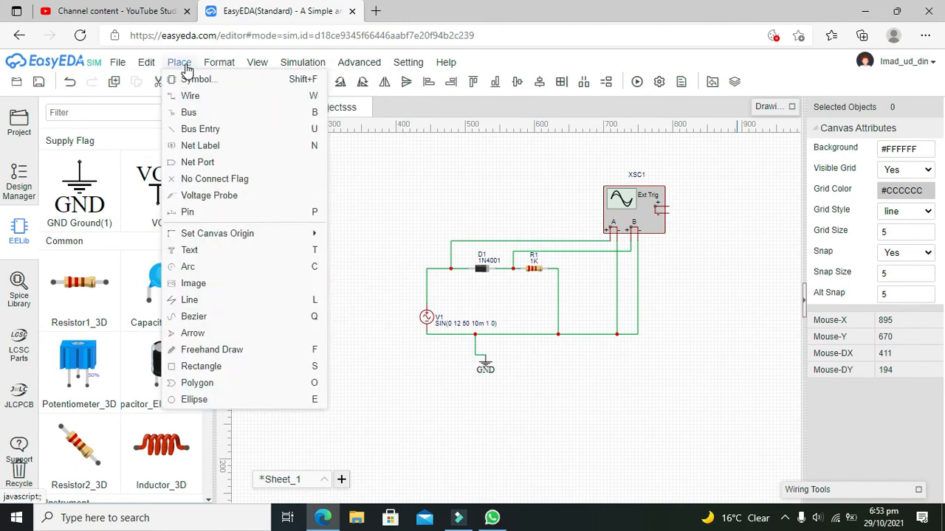
{"action": "left_click", "coordinate": [118, 62]}
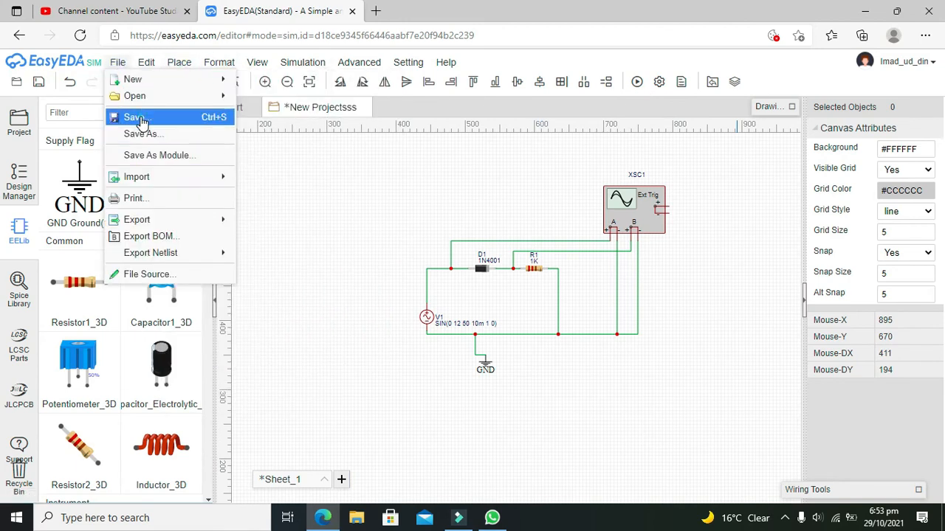
{"action": "left_click", "coordinate": [133, 118]}
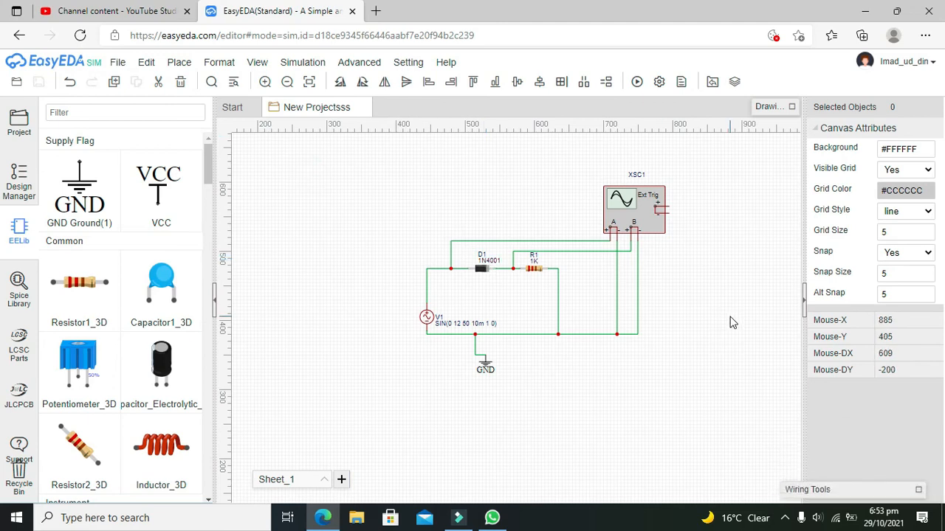
{"action": "mouse_move", "coordinate": [544, 314]}
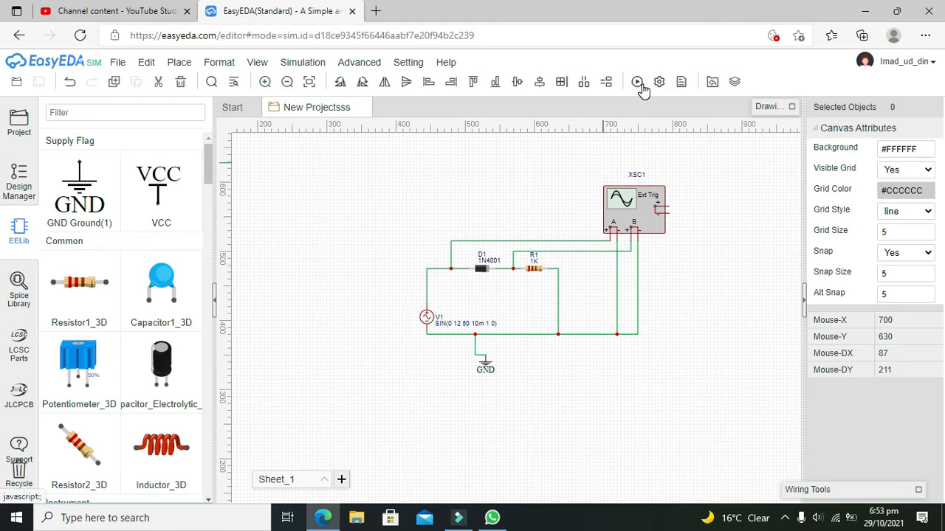
- Run the .tran transient simulation to view input sine and rectified output, then return to the schematic
{"action": "left_click", "coordinate": [638, 83]}
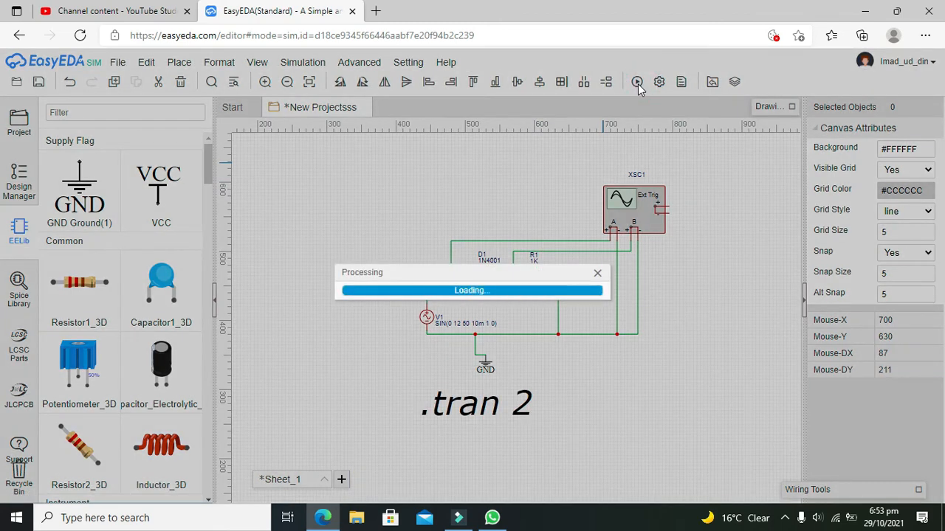
{"action": "left_click", "coordinate": [637, 83]}
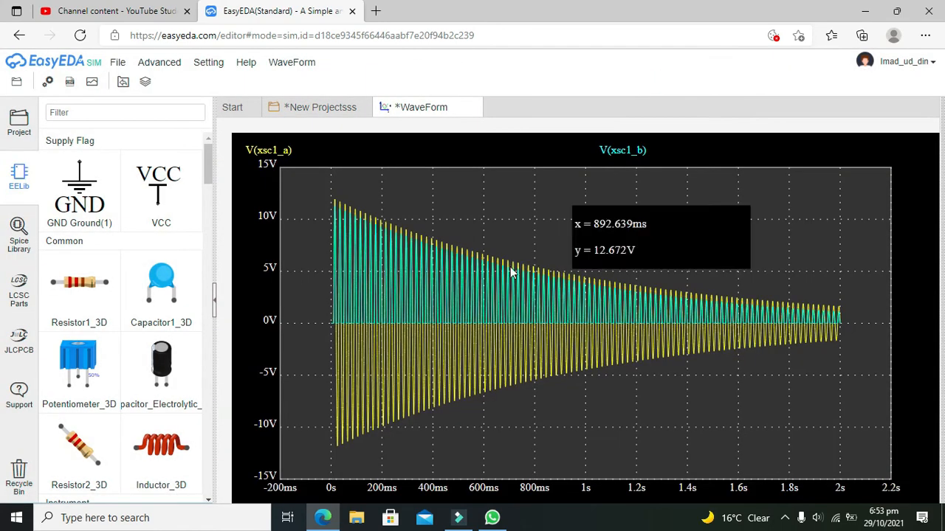
{"action": "mouse_move", "coordinate": [535, 331]}
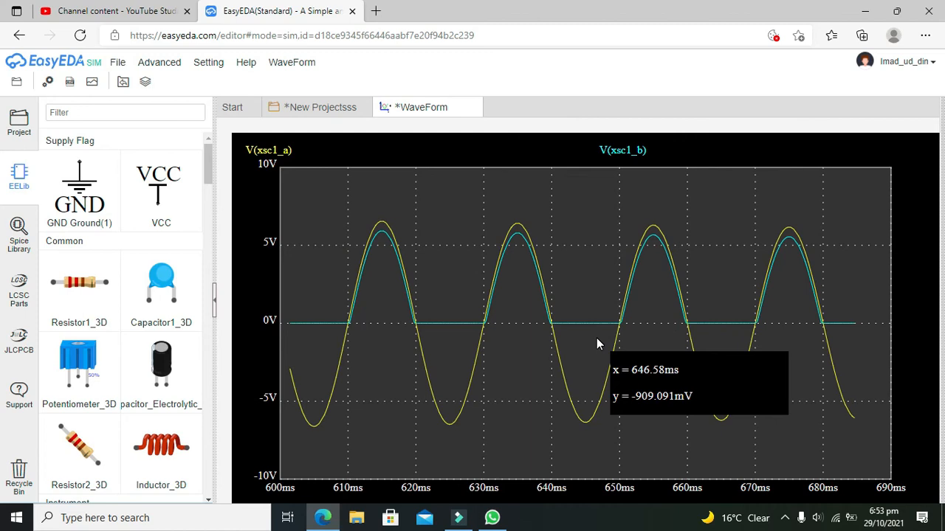
{"action": "mouse_move", "coordinate": [322, 322]}
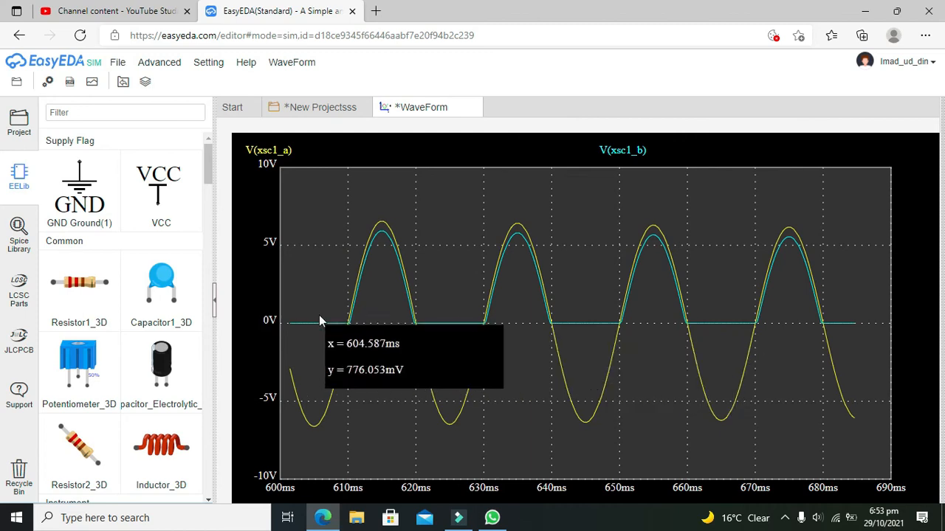
{"action": "mouse_move", "coordinate": [322, 419]}
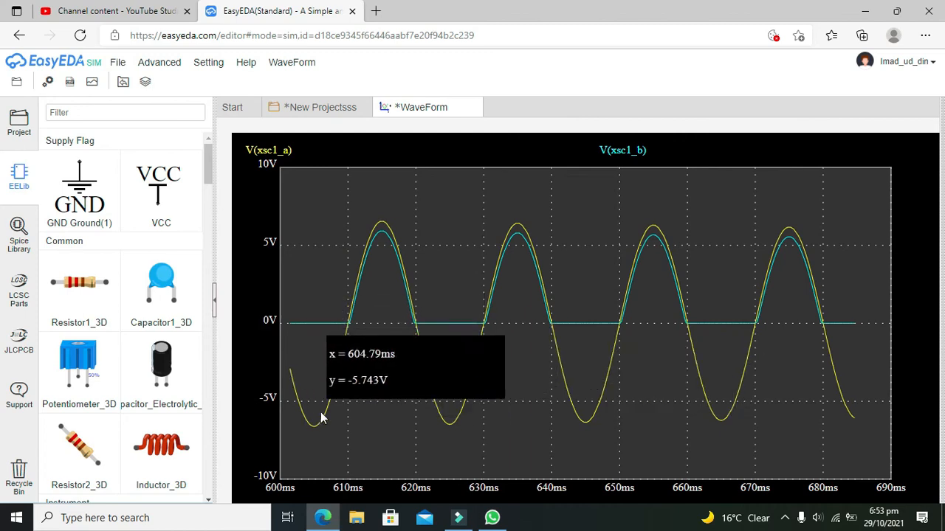
{"action": "mouse_move", "coordinate": [440, 422]}
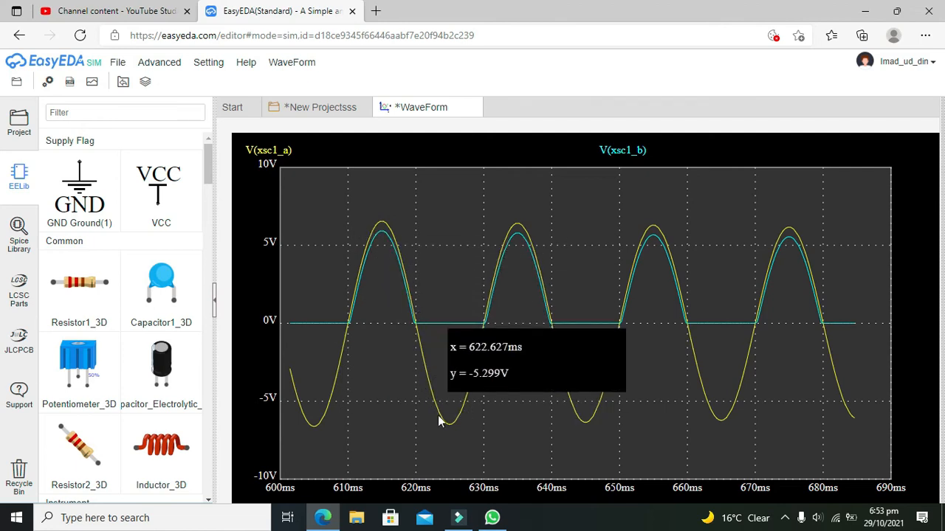
{"action": "mouse_move", "coordinate": [549, 263]}
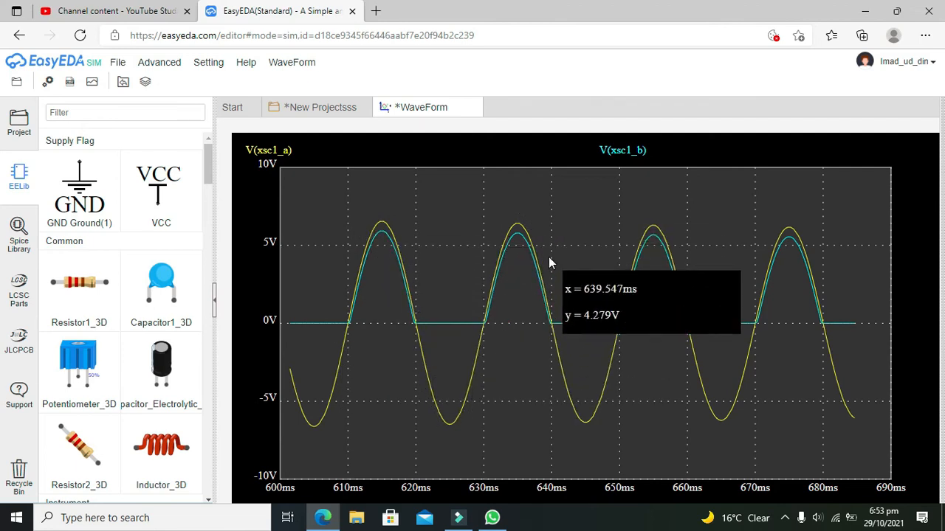
{"action": "mouse_move", "coordinate": [638, 215]}
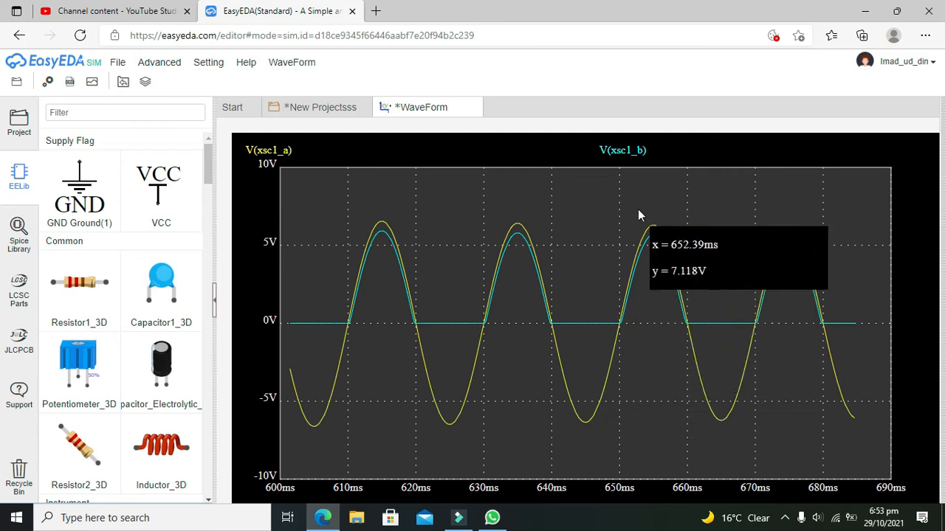
{"action": "mouse_move", "coordinate": [735, 418]}
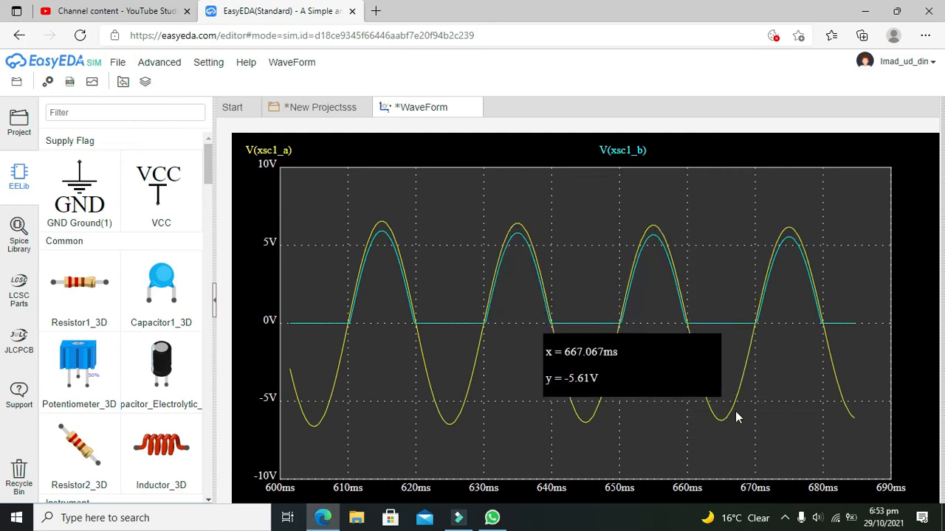
{"action": "mouse_move", "coordinate": [853, 415]}
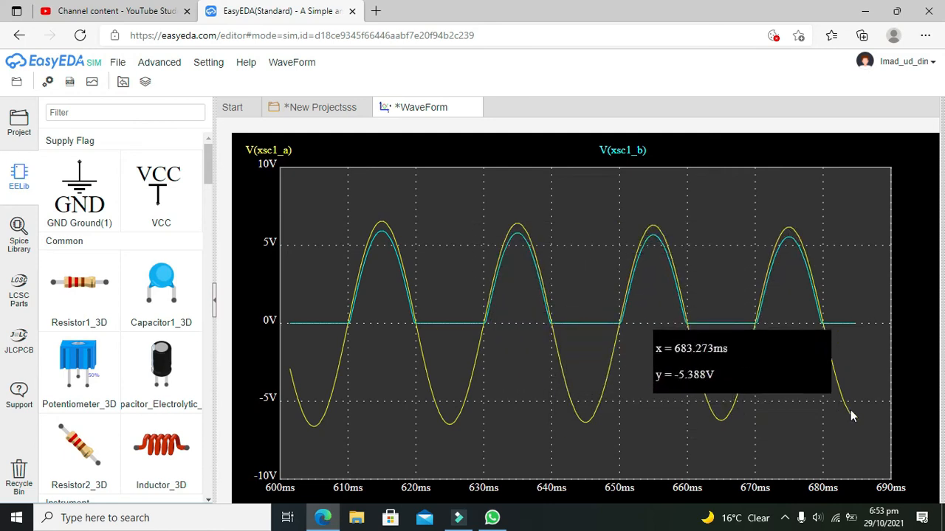
{"action": "mouse_move", "coordinate": [307, 327]}
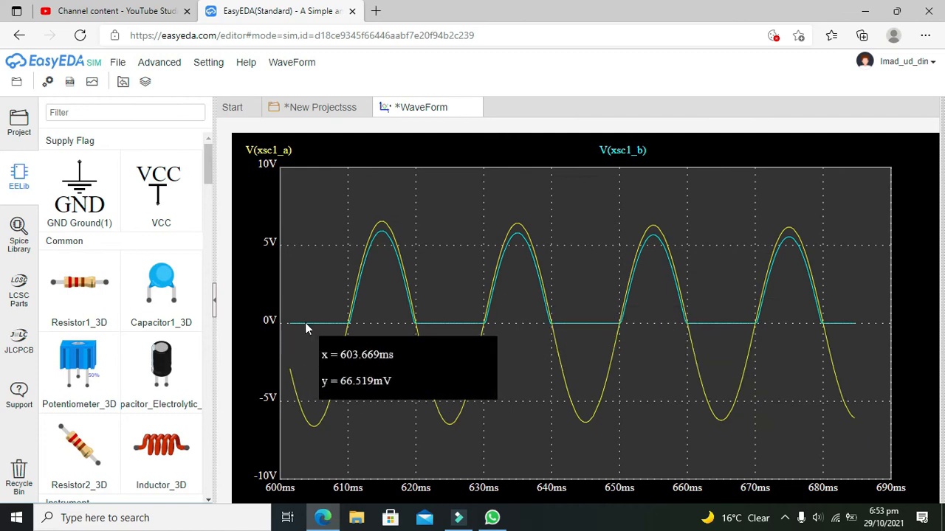
{"action": "mouse_move", "coordinate": [354, 328]}
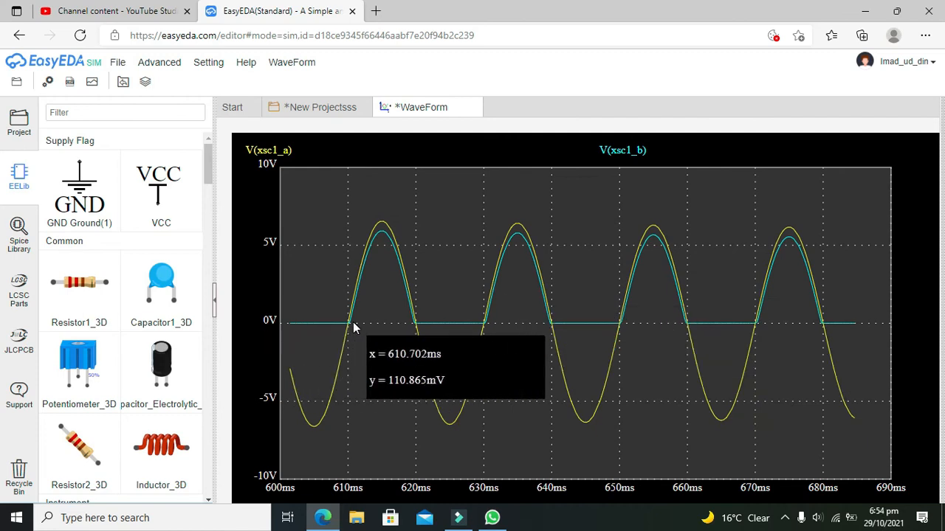
{"action": "mouse_move", "coordinate": [419, 331]}
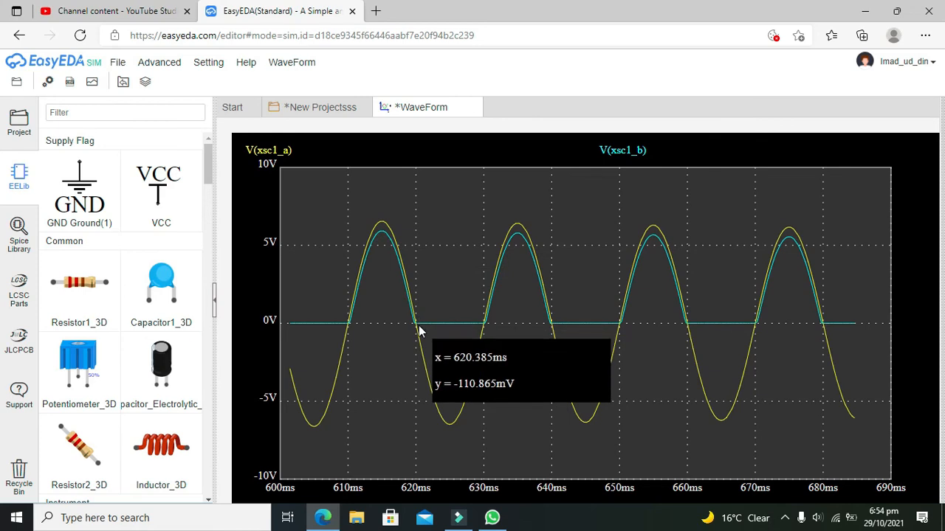
{"action": "mouse_move", "coordinate": [531, 261]}
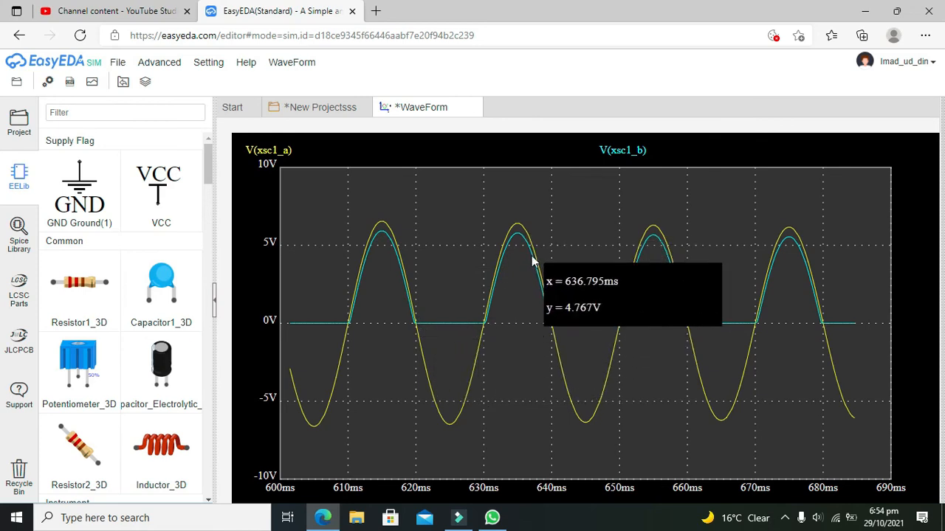
{"action": "mouse_move", "coordinate": [643, 259]}
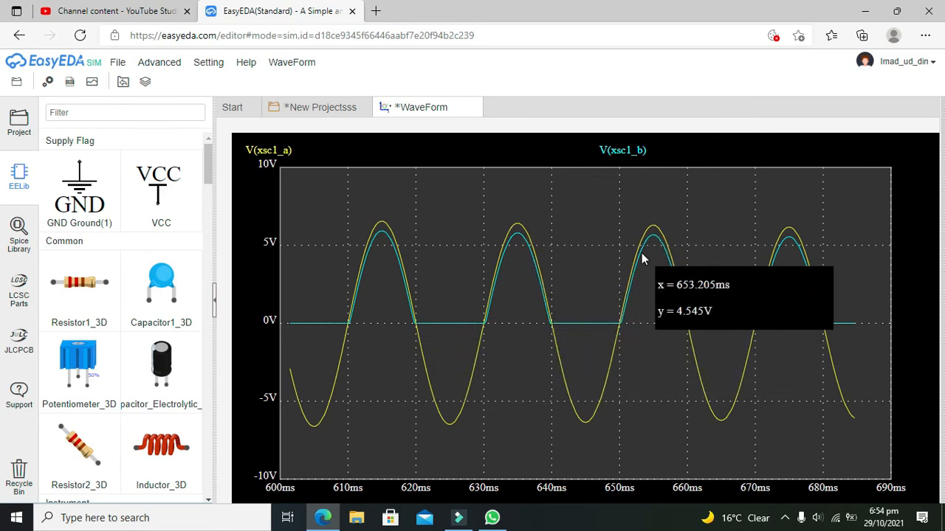
{"action": "mouse_move", "coordinate": [790, 259]}
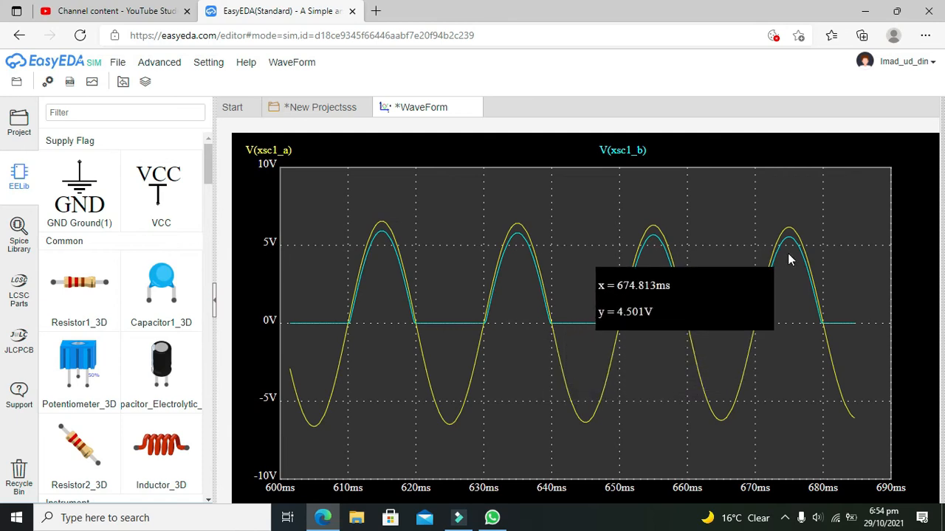
{"action": "mouse_move", "coordinate": [626, 246]}
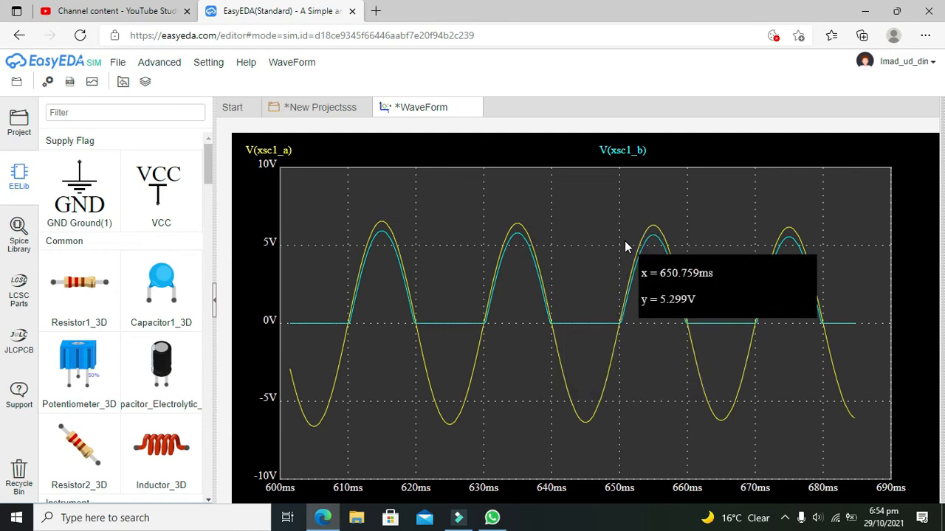
{"action": "mouse_move", "coordinate": [548, 463]}
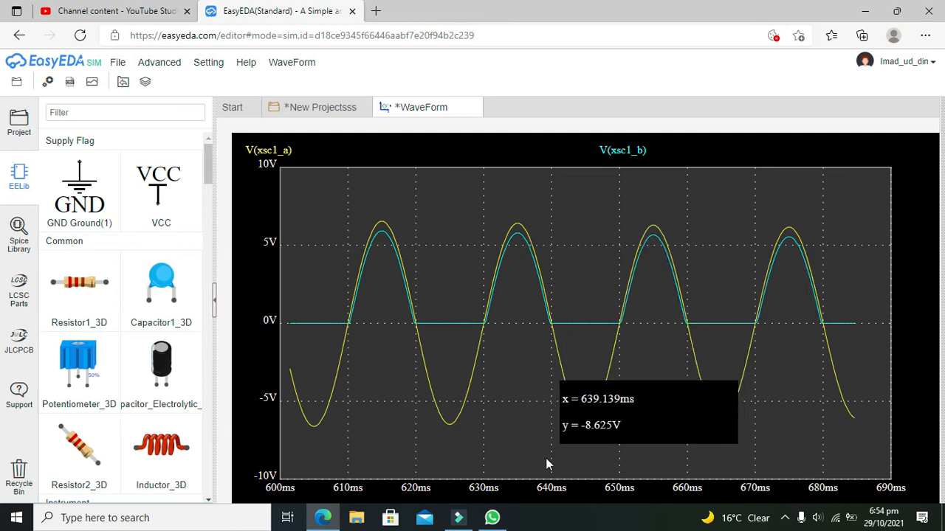
{"action": "mouse_move", "coordinate": [553, 328]}
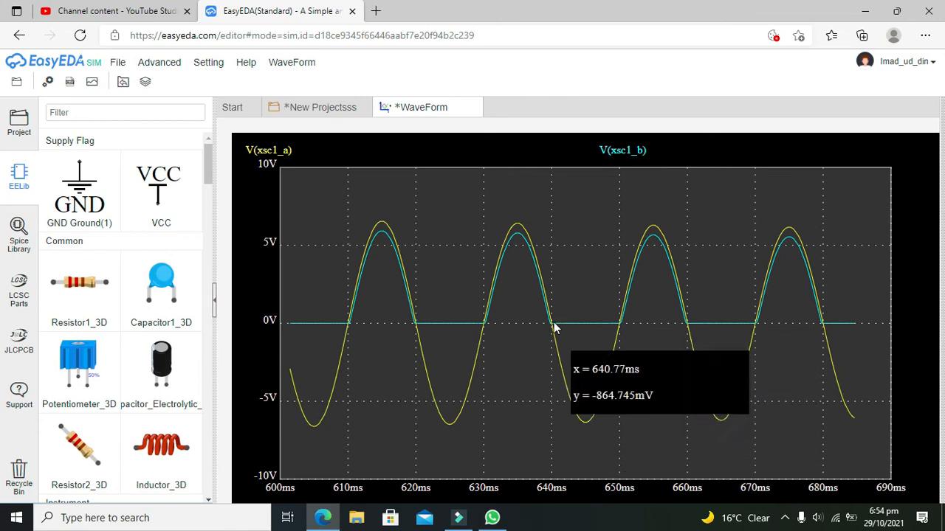
{"action": "mouse_move", "coordinate": [619, 325]}
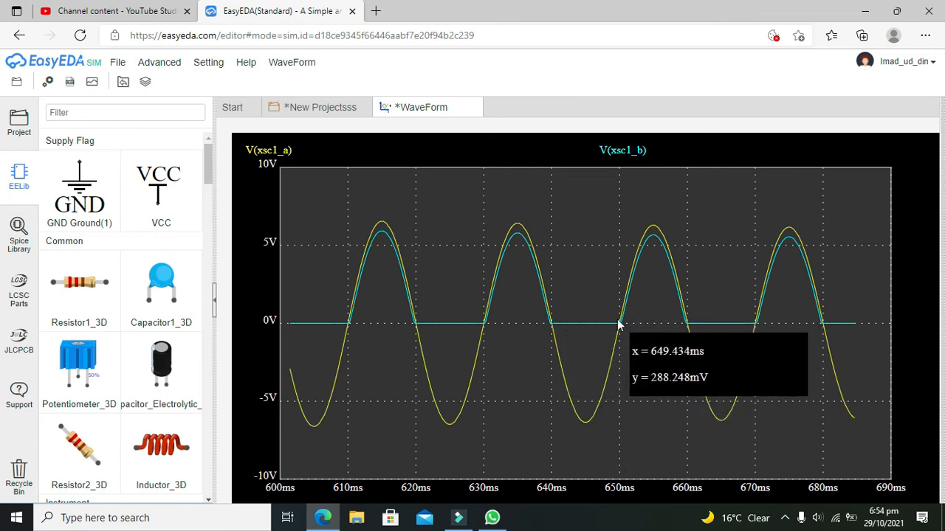
{"action": "mouse_move", "coordinate": [632, 325]}
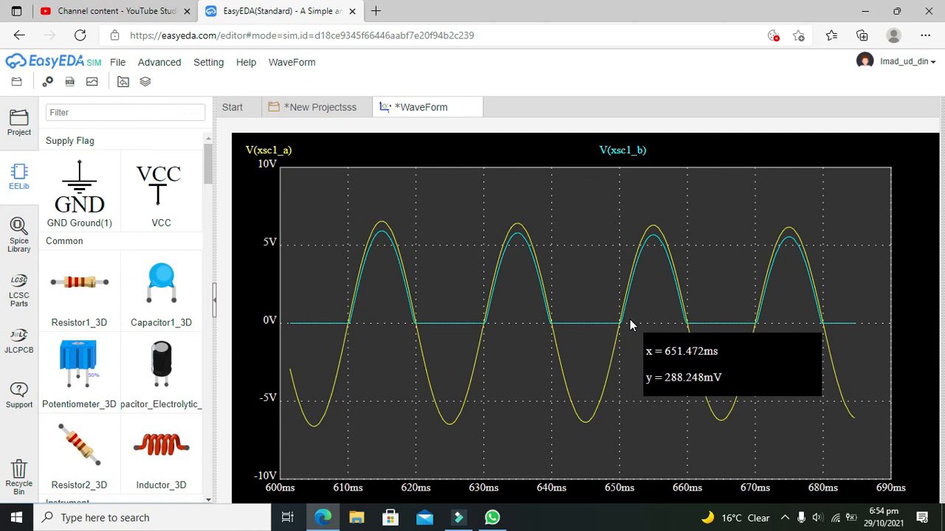
{"action": "mouse_move", "coordinate": [676, 265]}
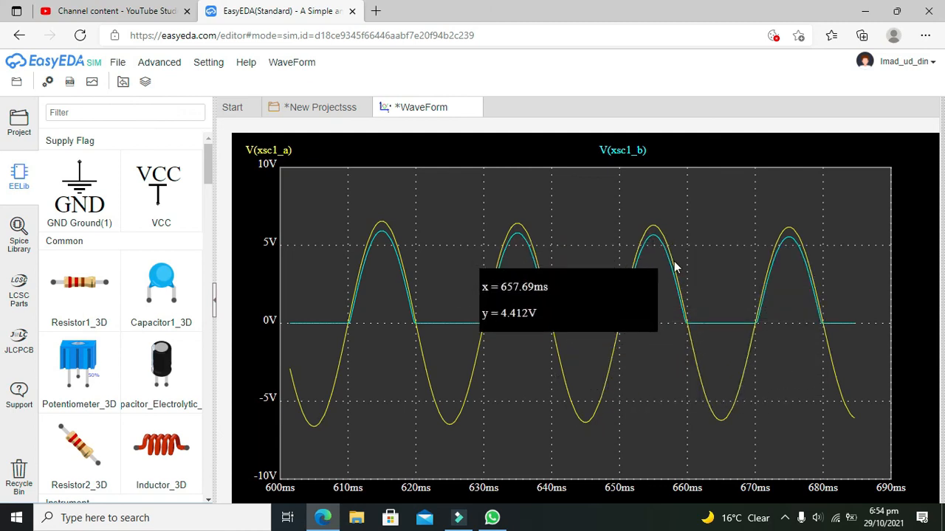
{"action": "mouse_move", "coordinate": [785, 227]}
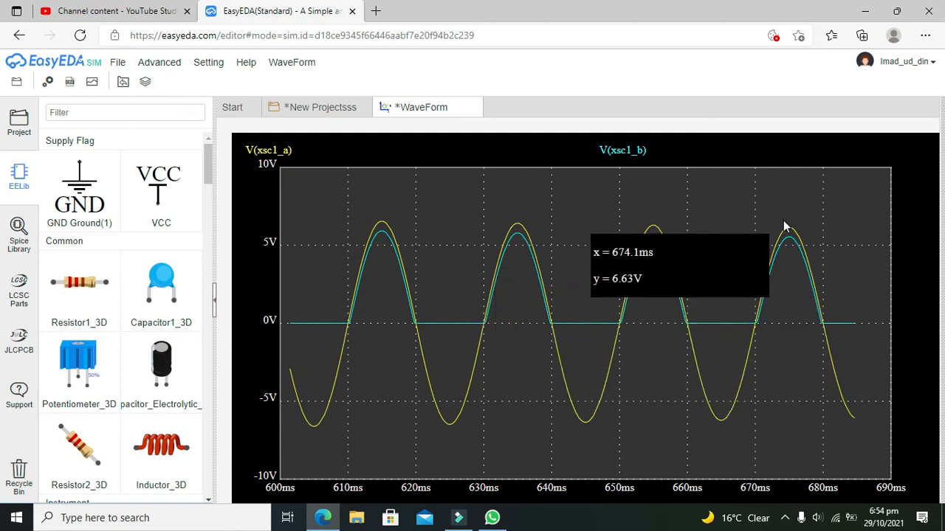
{"action": "mouse_move", "coordinate": [620, 301]}
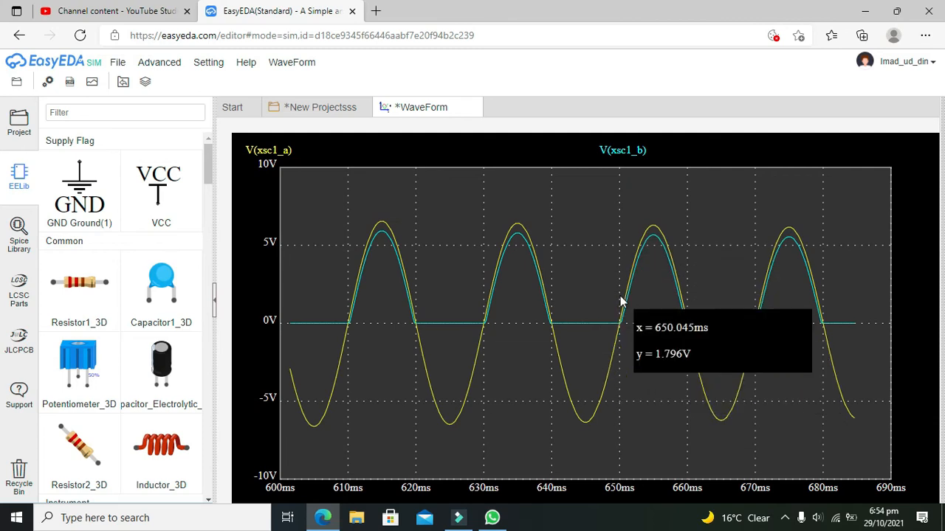
{"action": "mouse_move", "coordinate": [362, 257]}
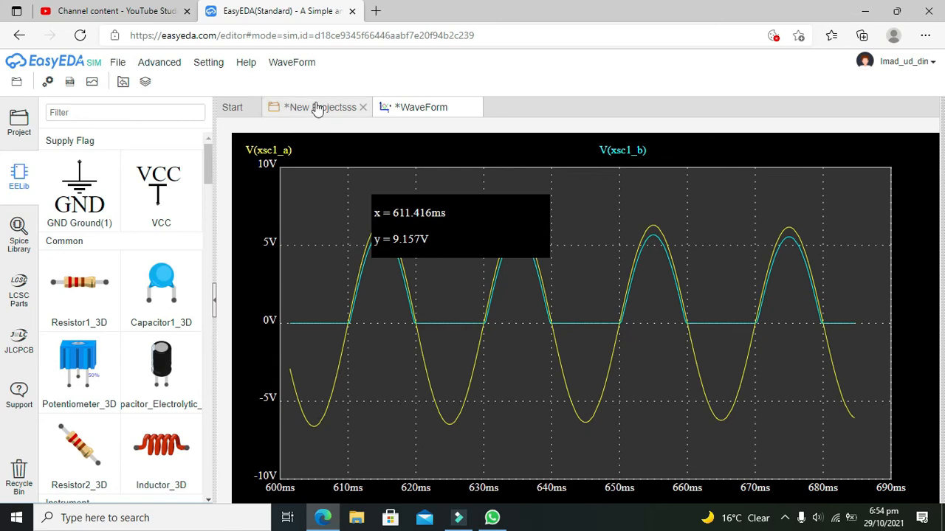
{"action": "mouse_move", "coordinate": [475, 330]}
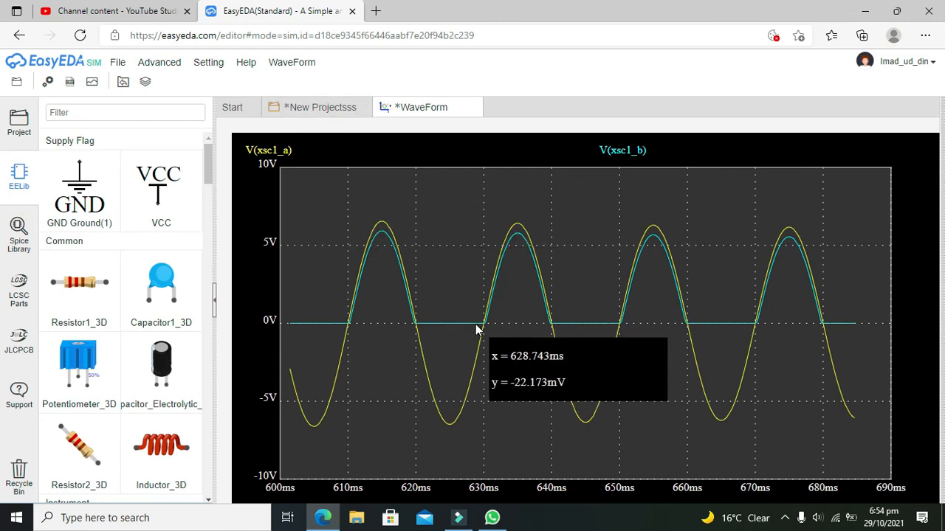
{"action": "mouse_move", "coordinate": [322, 328]}
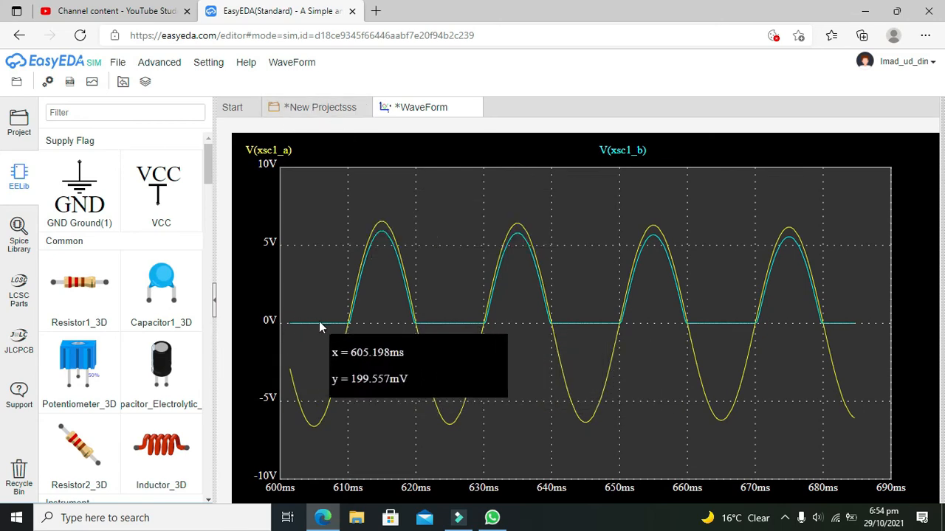
{"action": "mouse_move", "coordinate": [412, 305]}
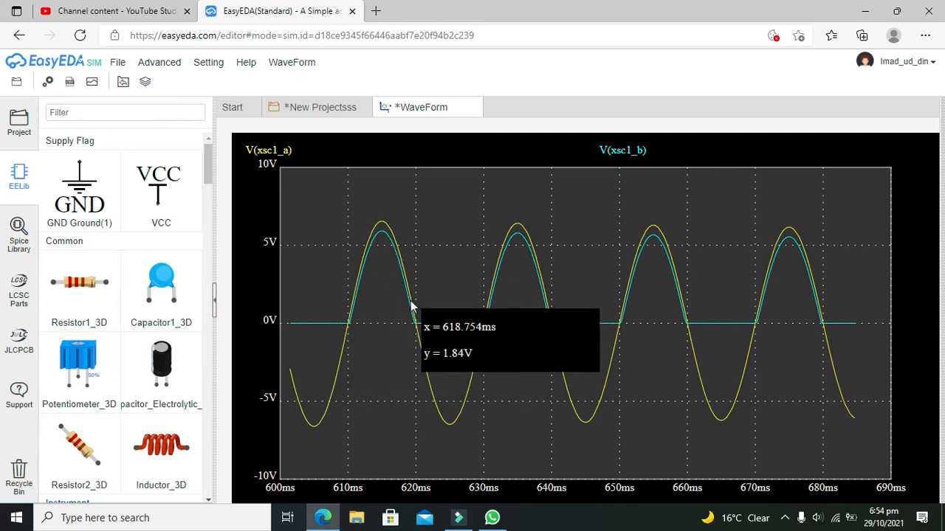
{"action": "mouse_move", "coordinate": [413, 328]}
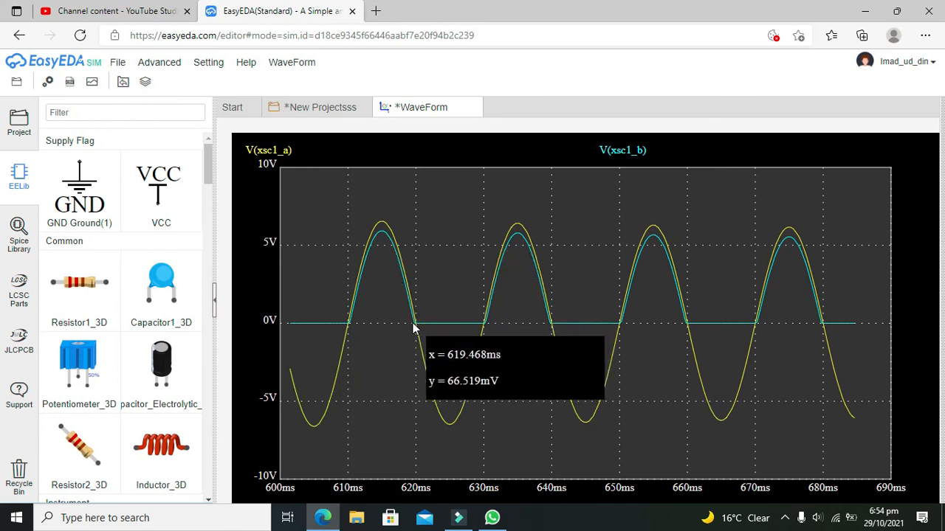
{"action": "mouse_move", "coordinate": [487, 330]}
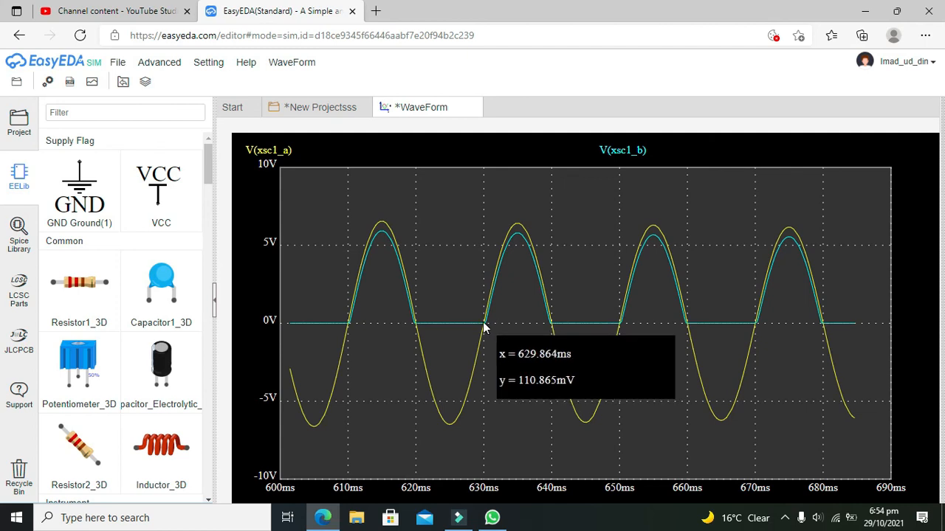
{"action": "mouse_move", "coordinate": [487, 326]}
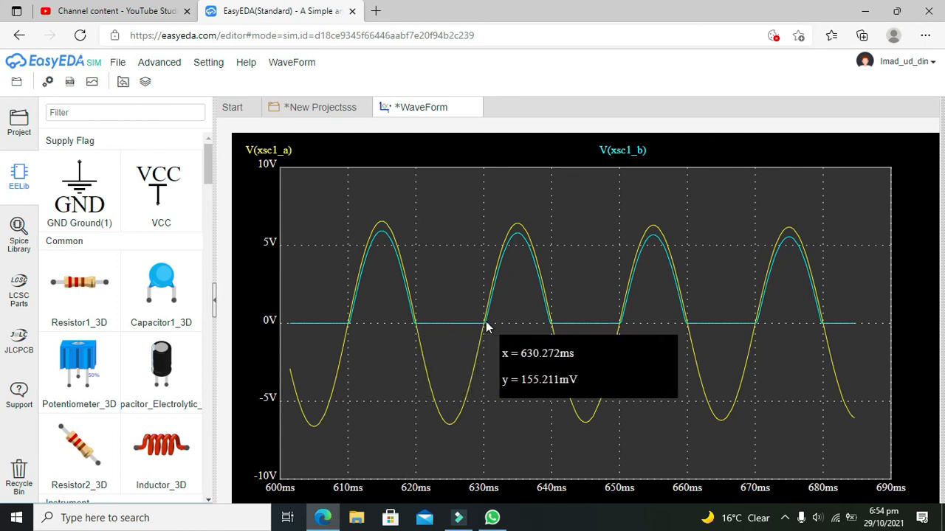
{"action": "mouse_move", "coordinate": [482, 360]}
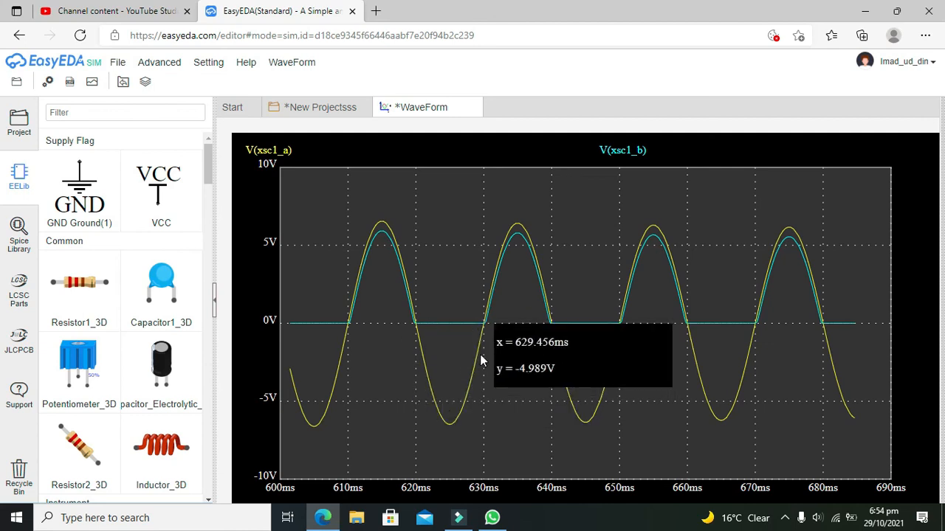
{"action": "mouse_move", "coordinate": [362, 328]}
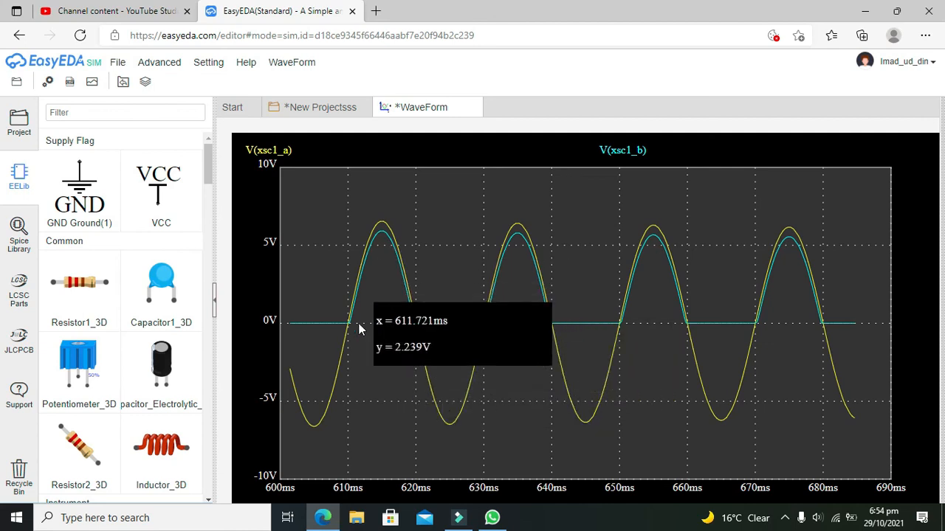
{"action": "mouse_move", "coordinate": [397, 237]}
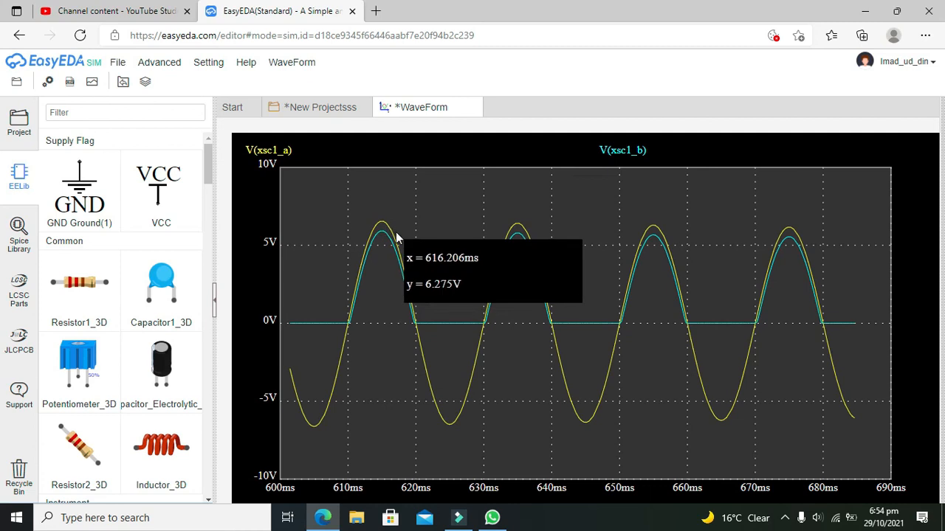
{"action": "mouse_move", "coordinate": [499, 328]}
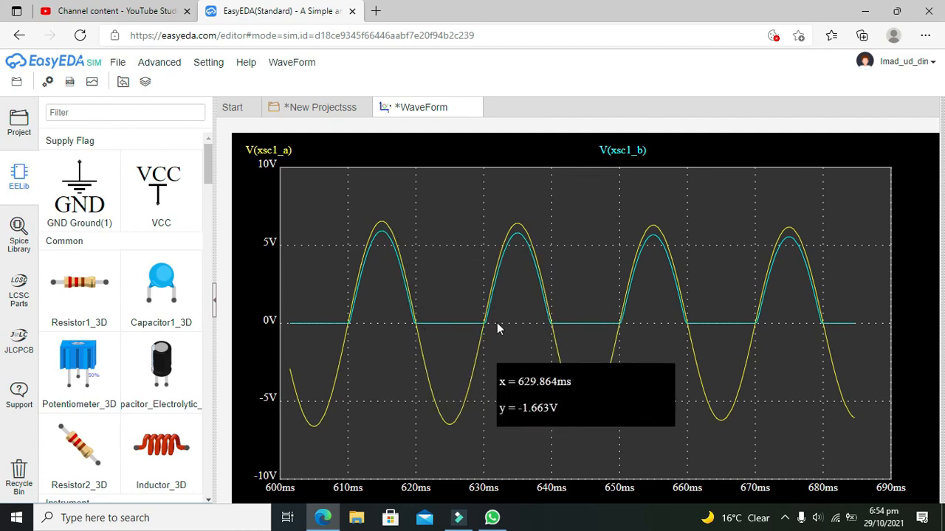
{"action": "mouse_move", "coordinate": [405, 279]}
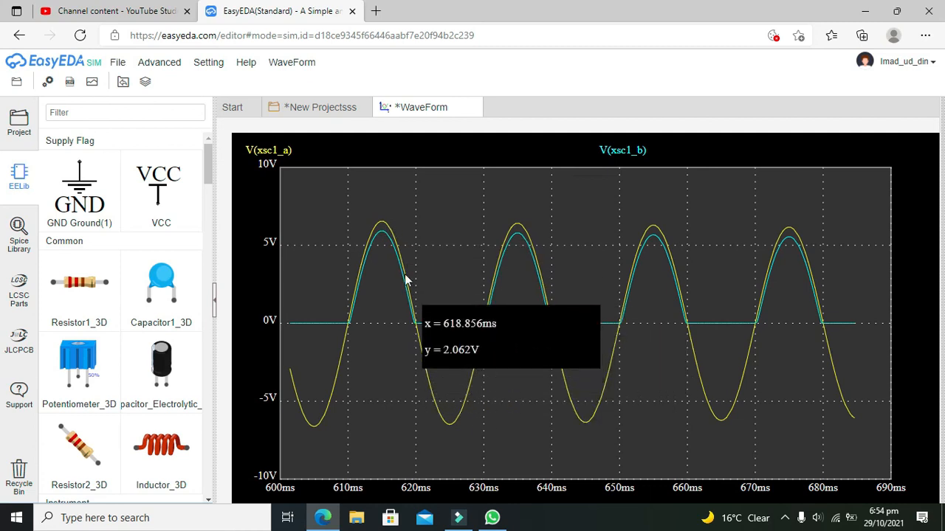
{"action": "mouse_move", "coordinate": [396, 239]}
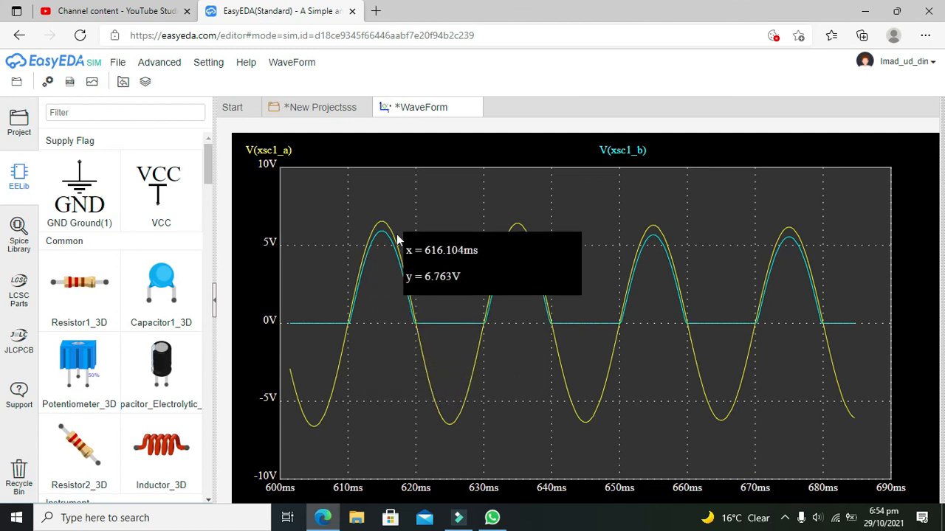
{"action": "mouse_move", "coordinate": [416, 325]}
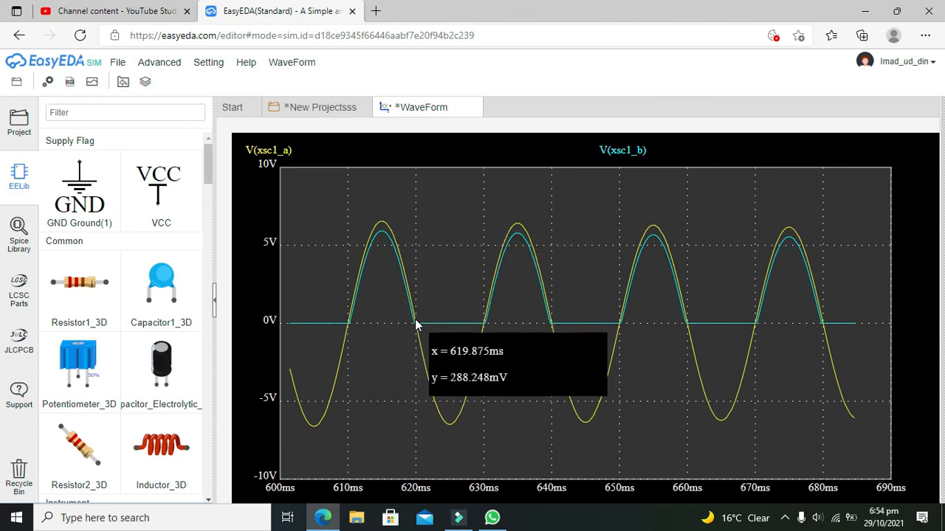
{"action": "mouse_move", "coordinate": [493, 352]}
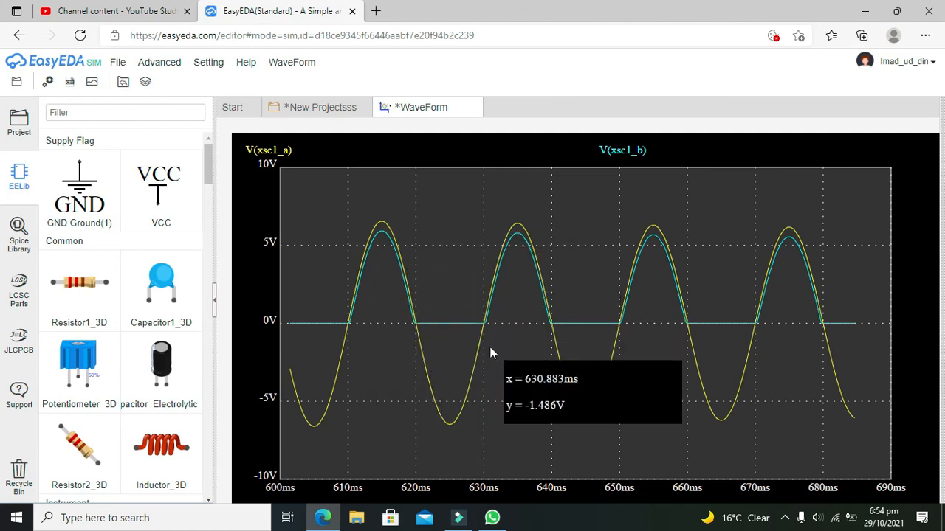
{"action": "mouse_move", "coordinate": [484, 331]}
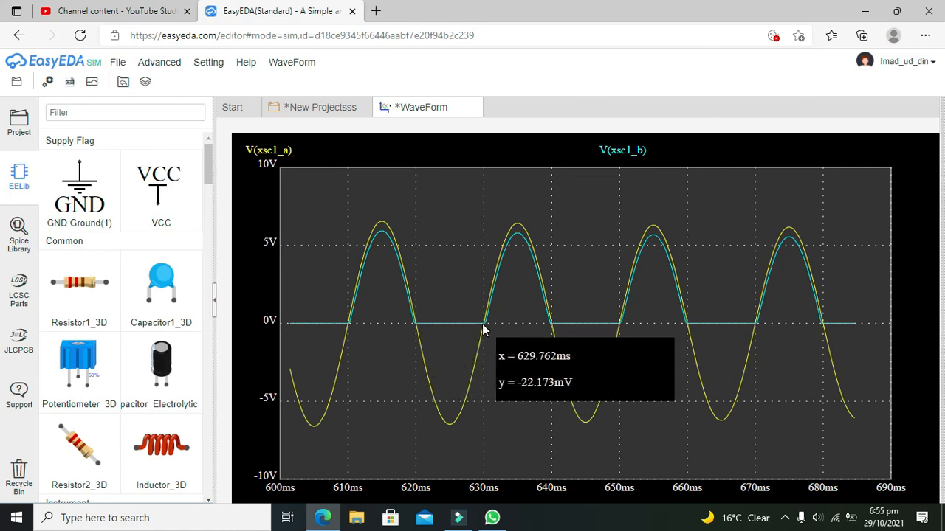
{"action": "mouse_move", "coordinate": [419, 387]}
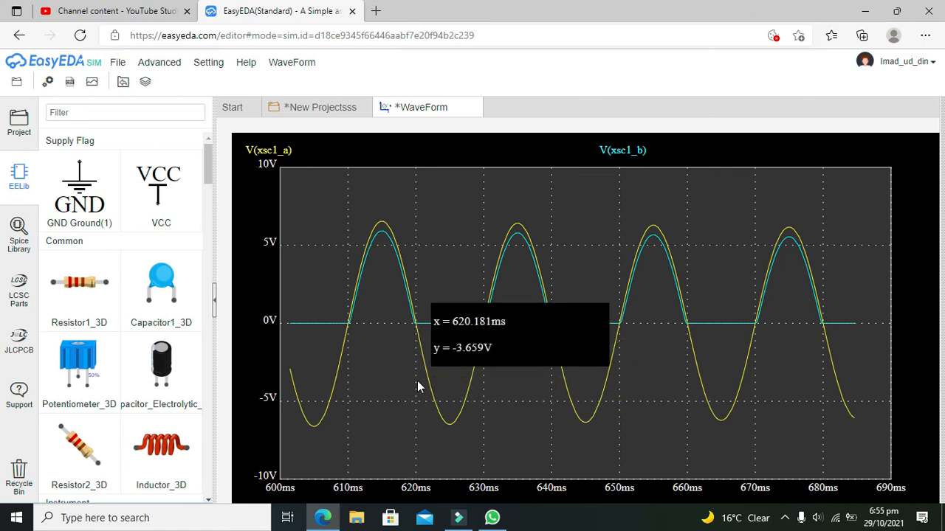
{"action": "left_click", "coordinate": [319, 106]}
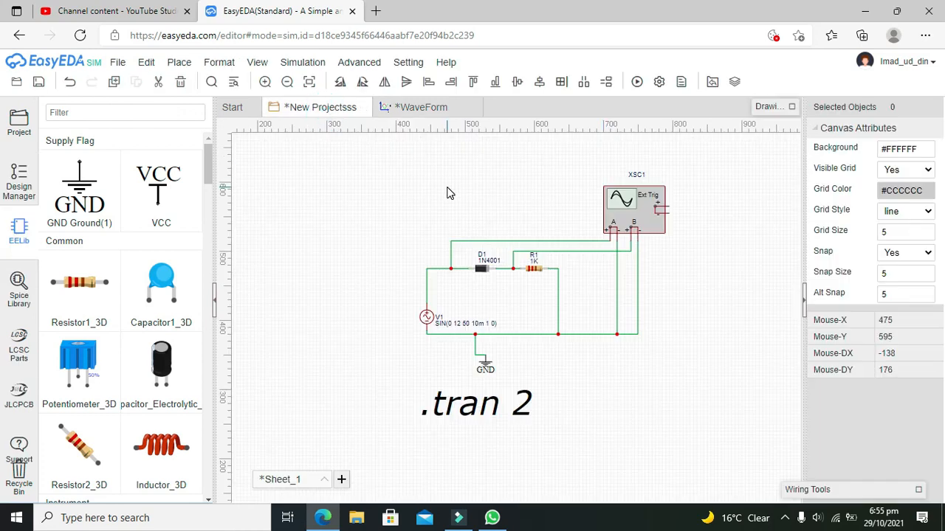
{"action": "mouse_move", "coordinate": [775, 273]}
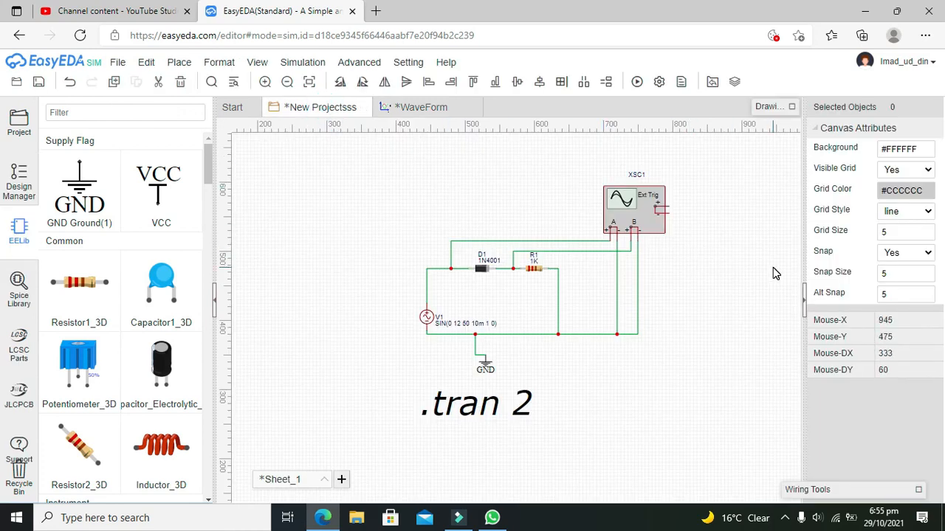
{"action": "mouse_move", "coordinate": [759, 313]}
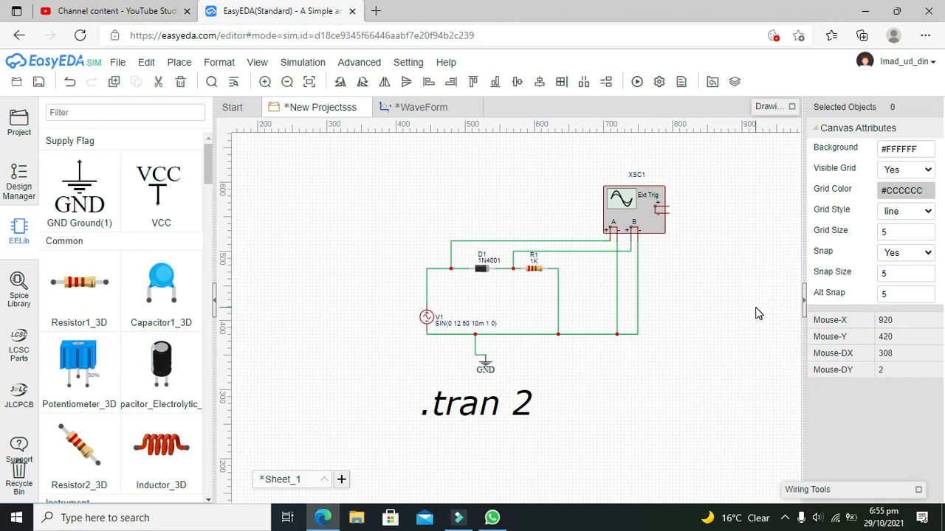